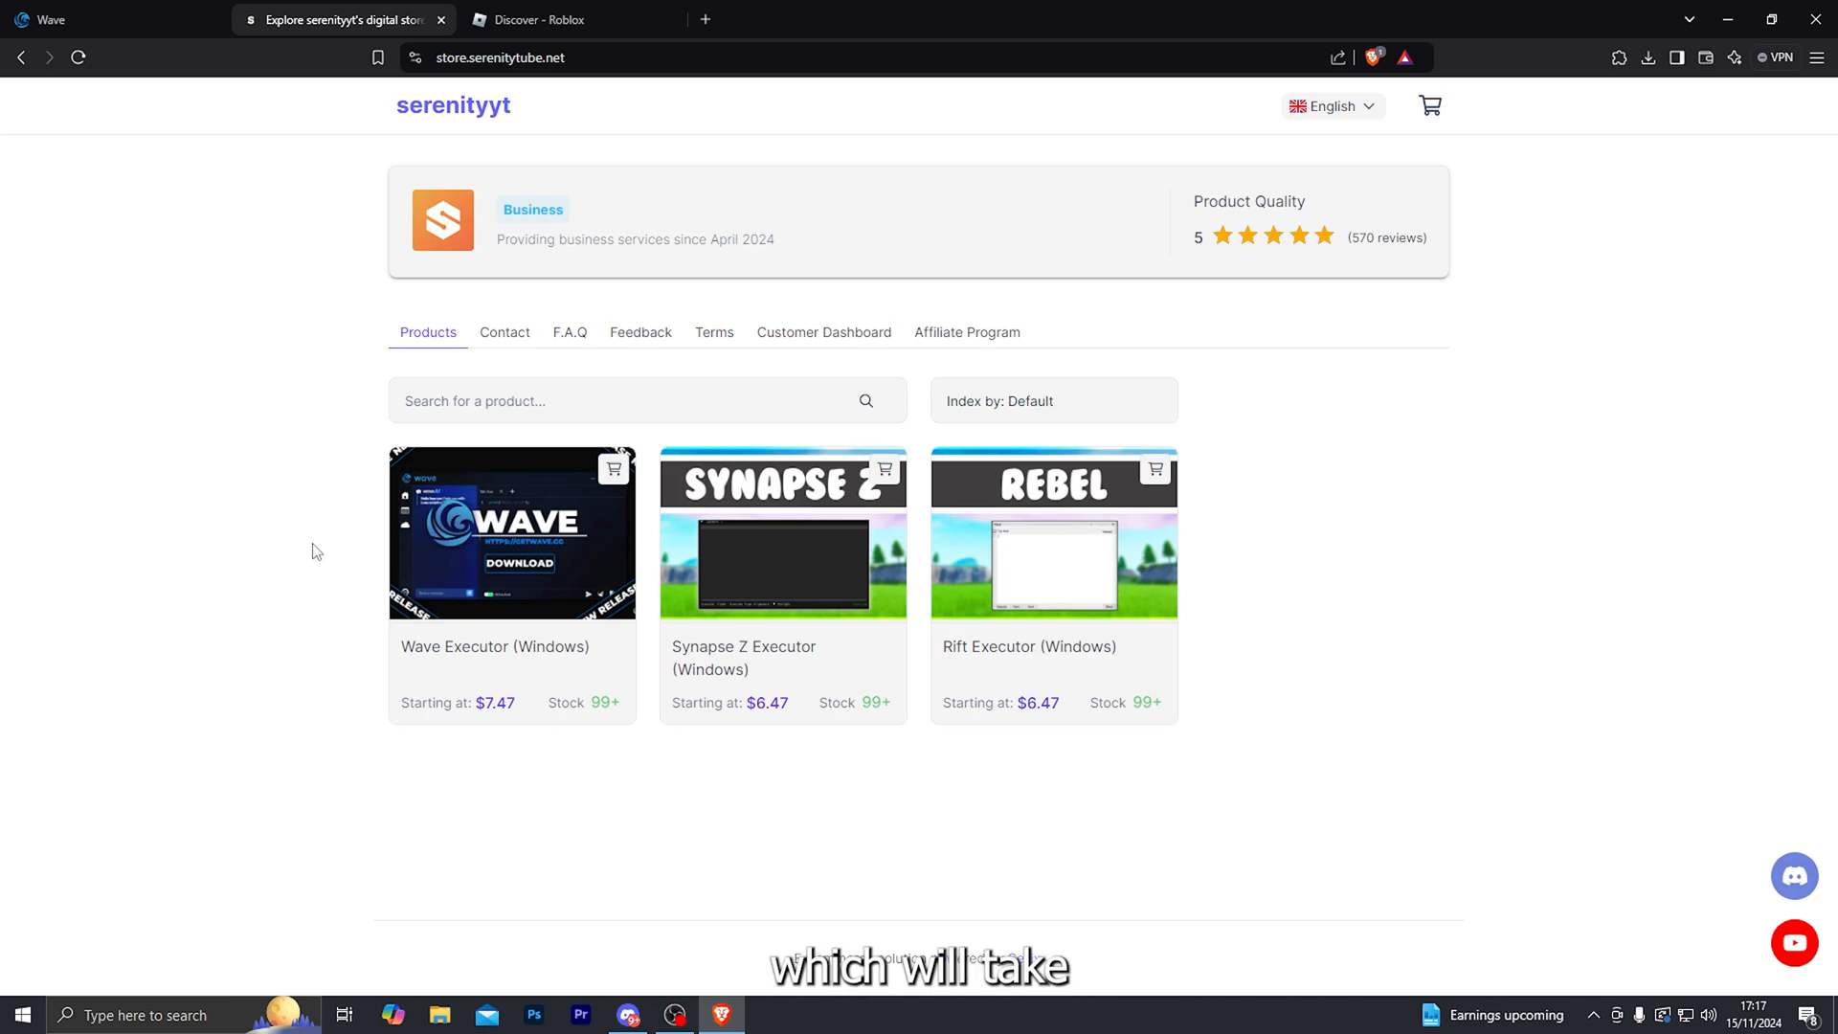
mouse_move(549, 651)
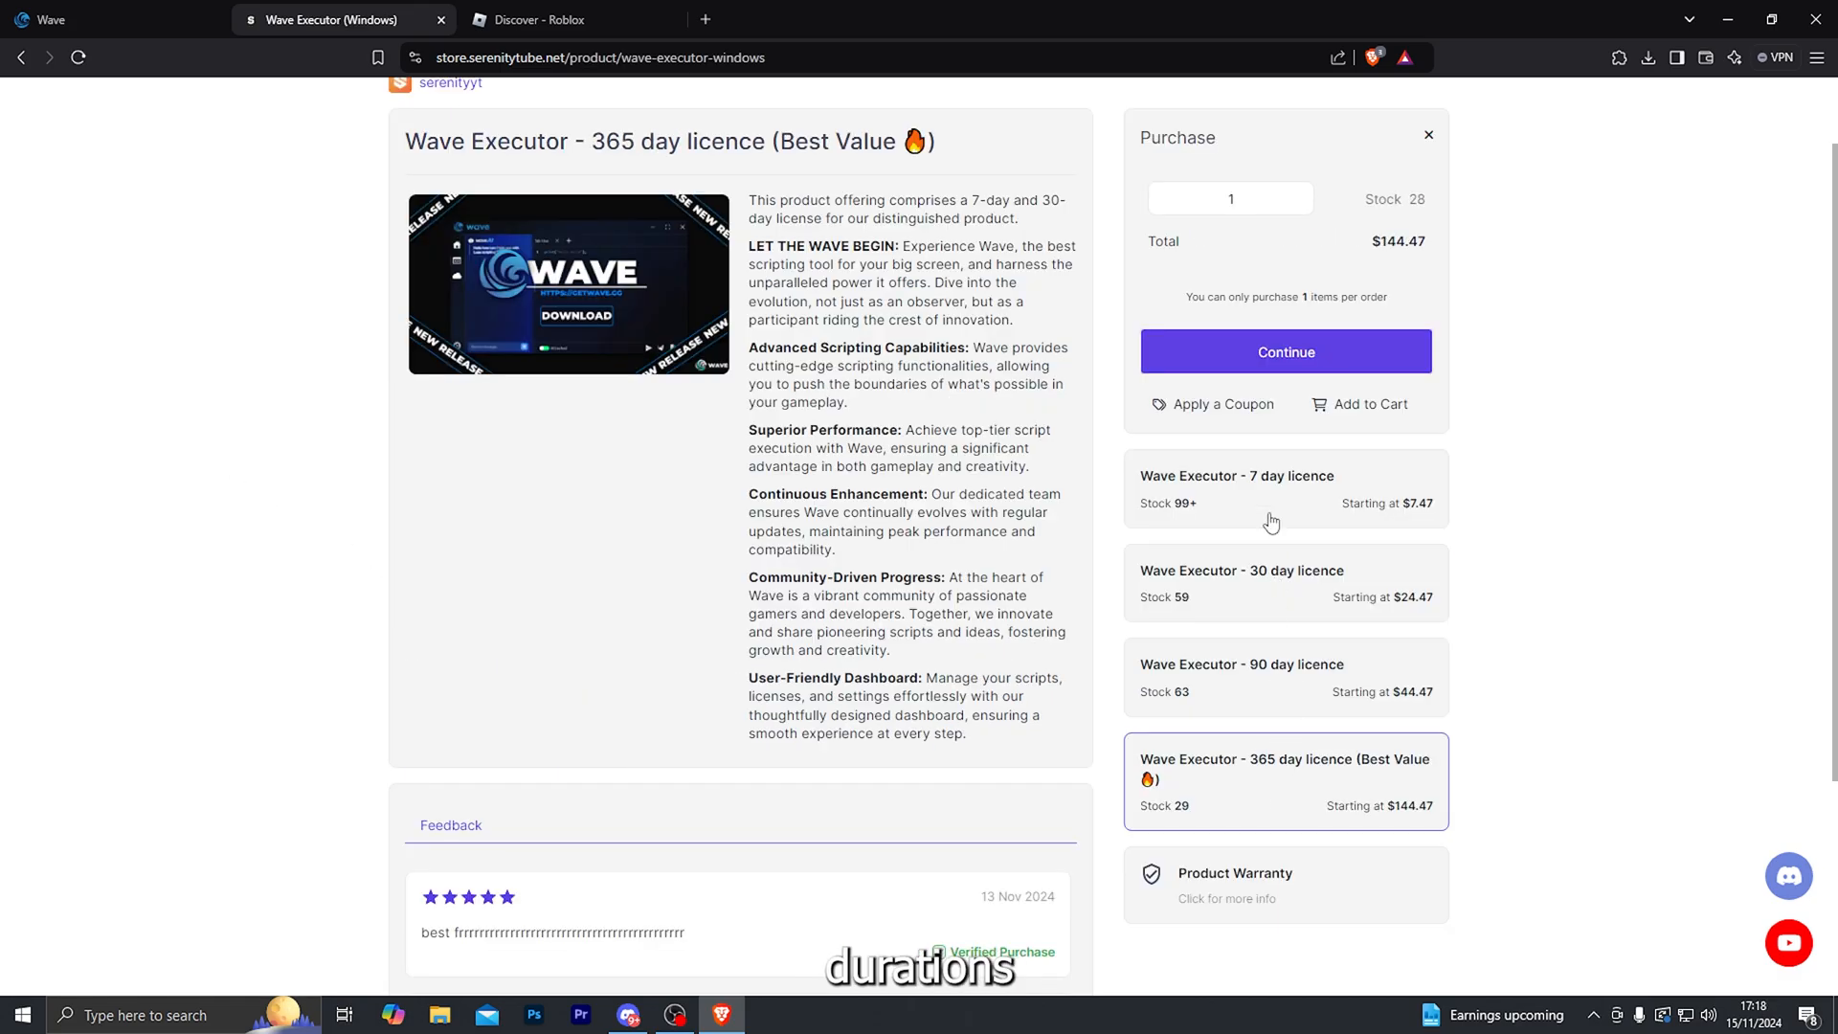
Pick the 7-day Wave Executor licence ($7.47), then switch to the getwave.gg site.
left_click(1283, 488)
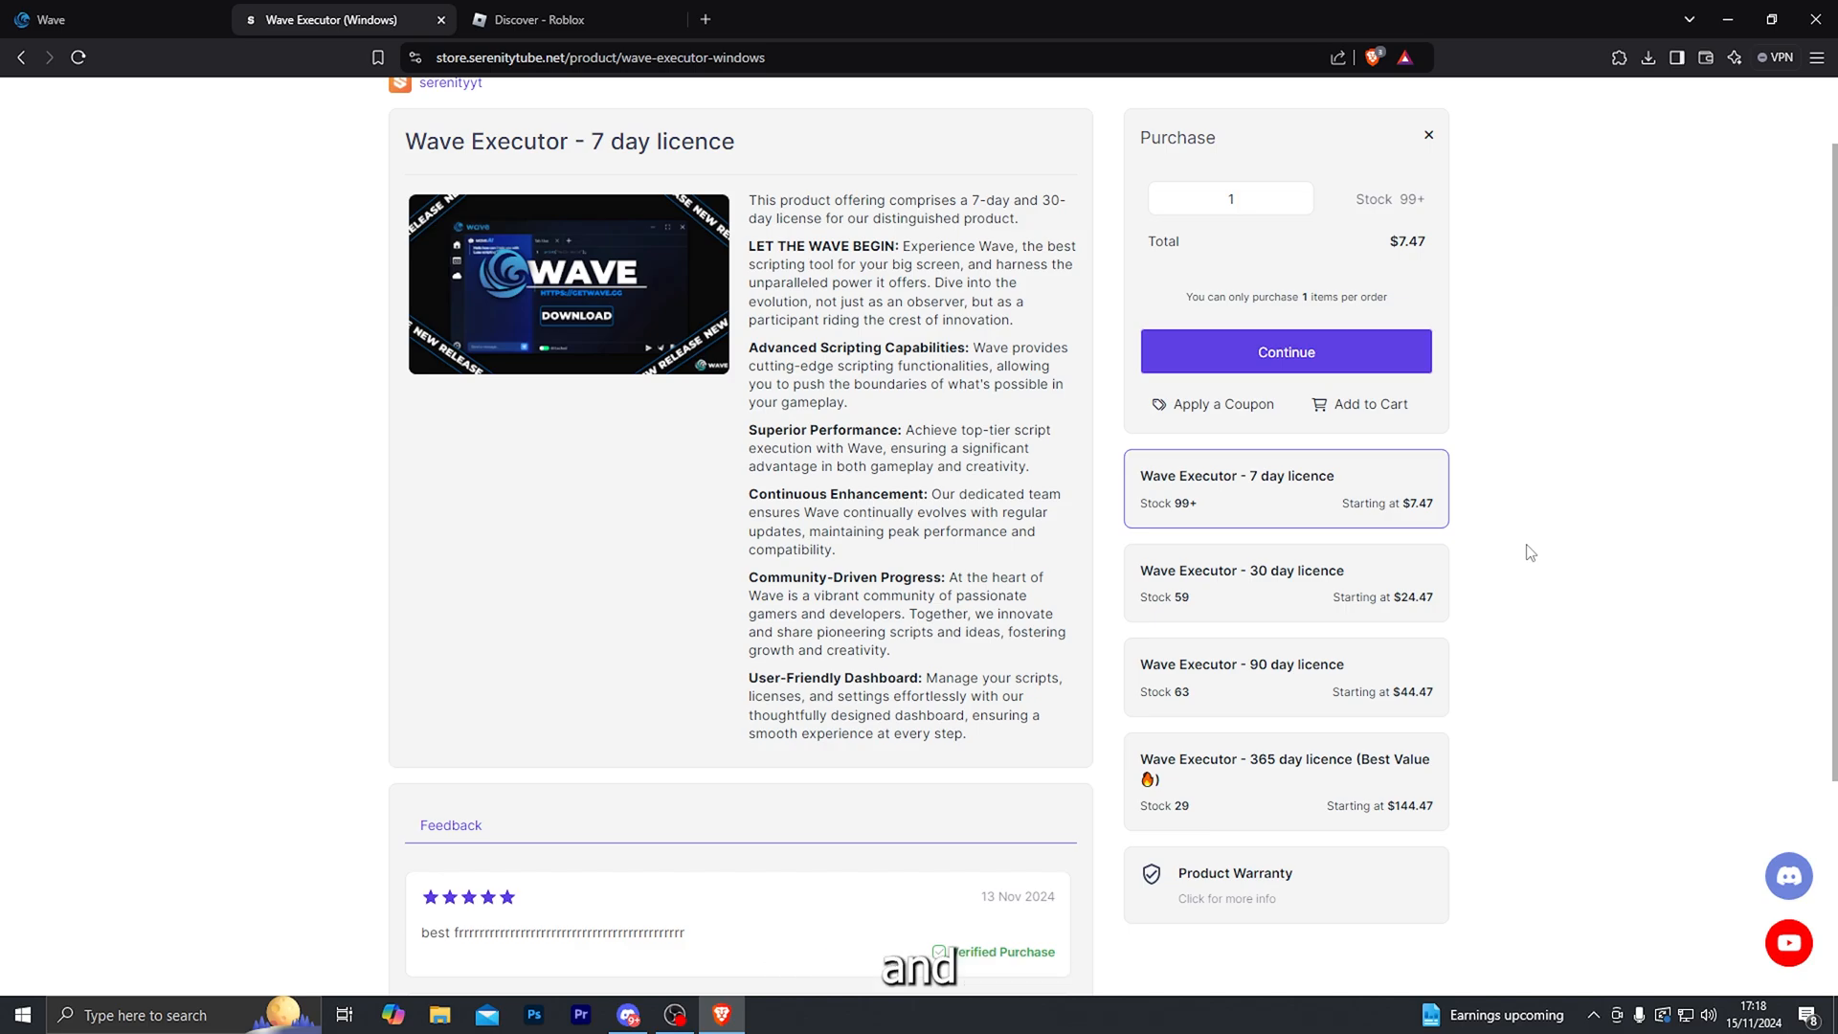
left_click(105, 19)
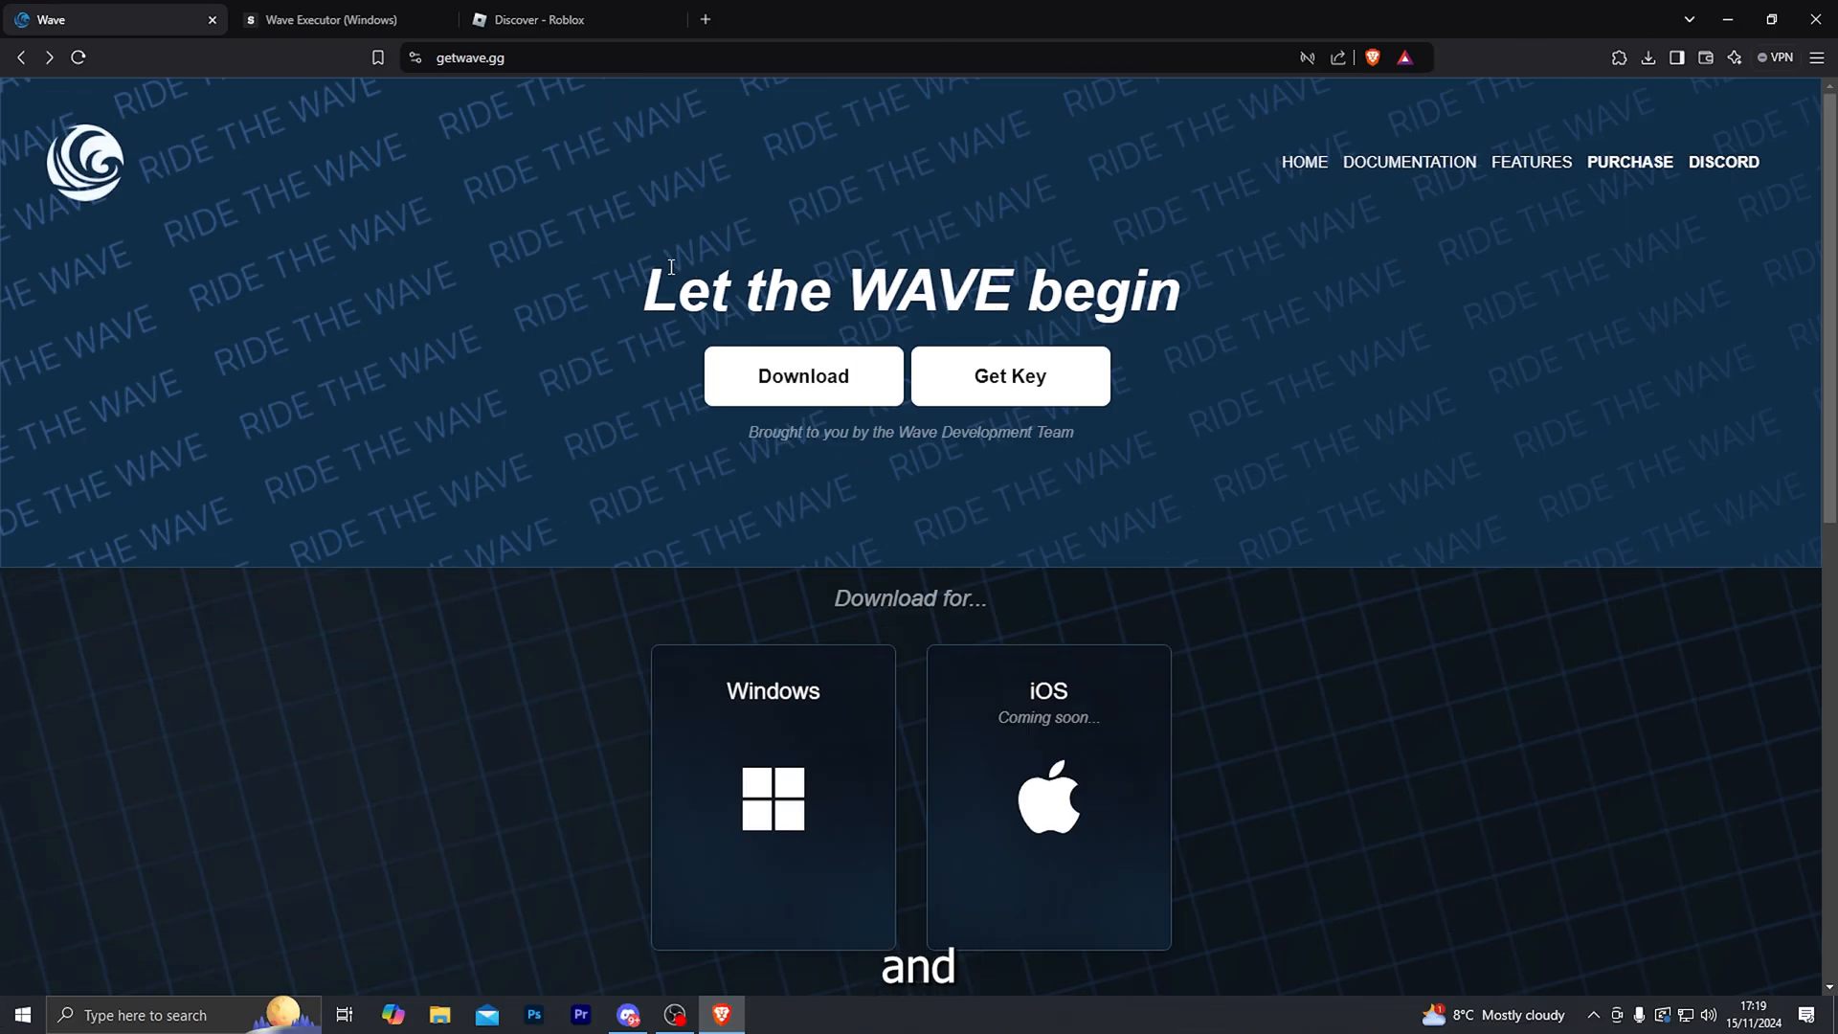
mouse_move(494, 105)
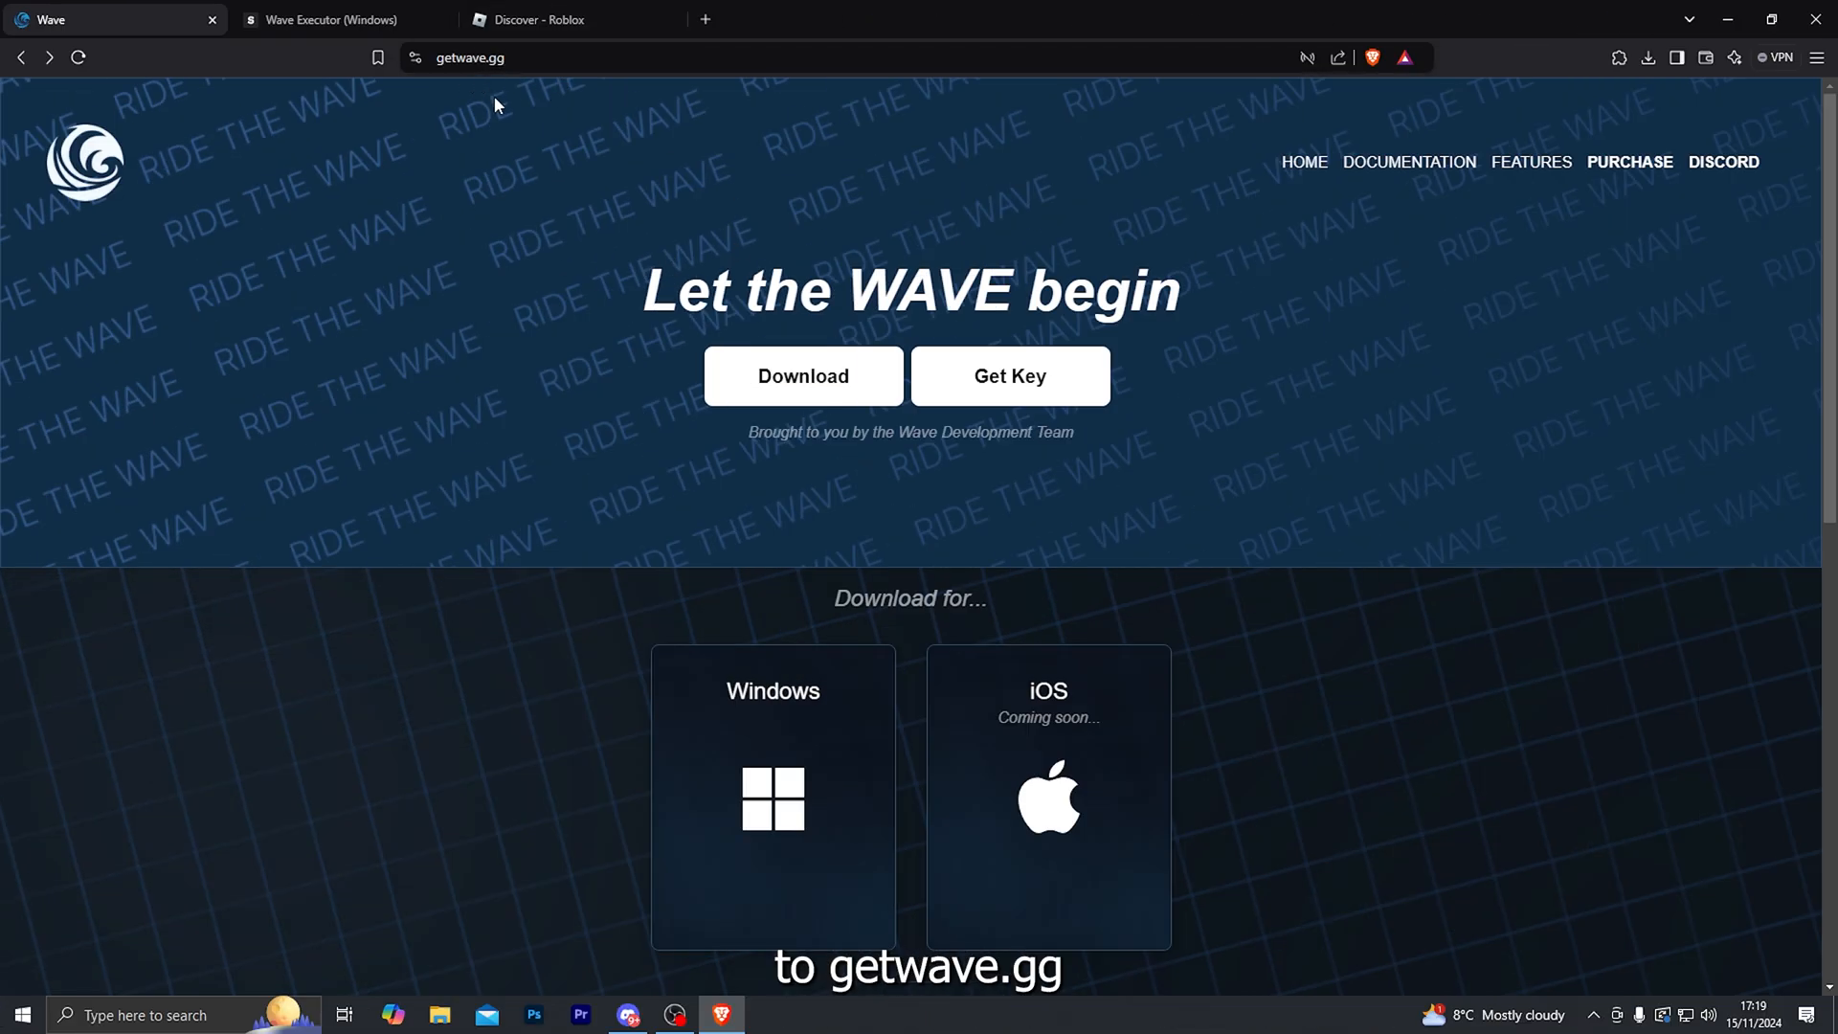
mouse_move(860, 402)
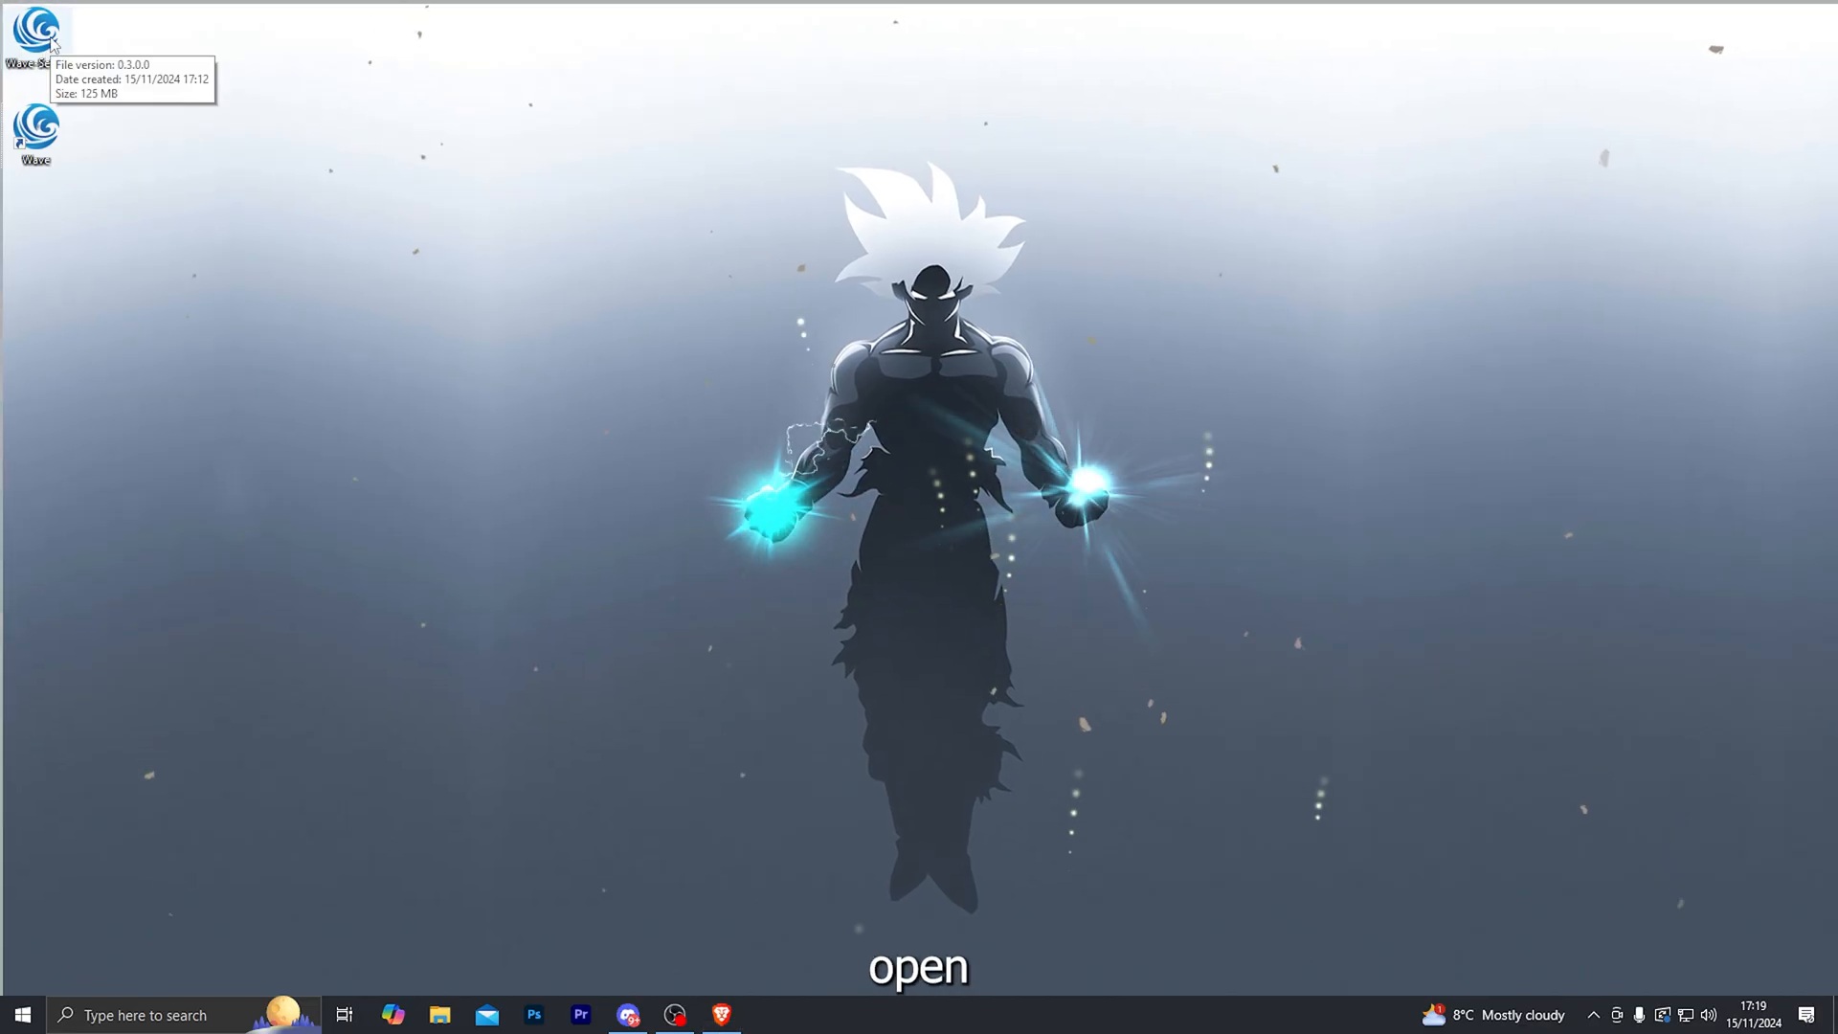
Launch Wave v2.9.1a from the desktop and dismiss the New Wave Discord notice.
left_click(36, 126)
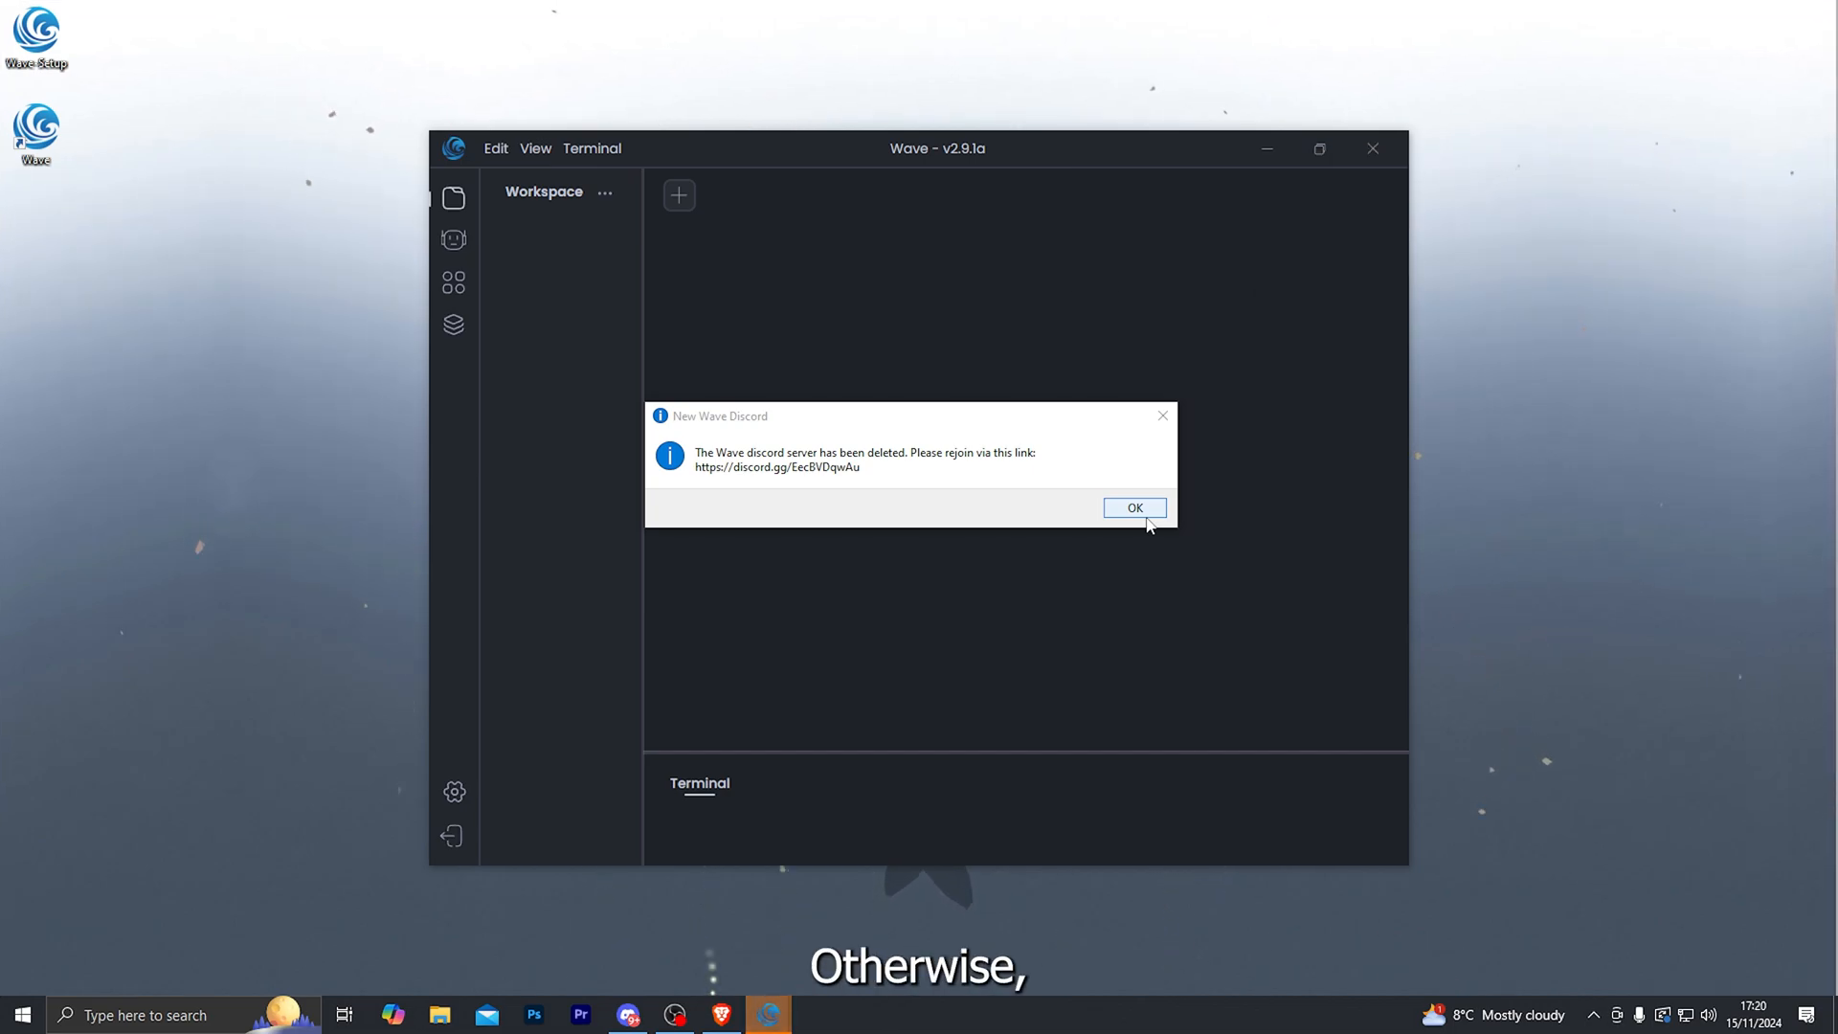
left_click(1131, 505)
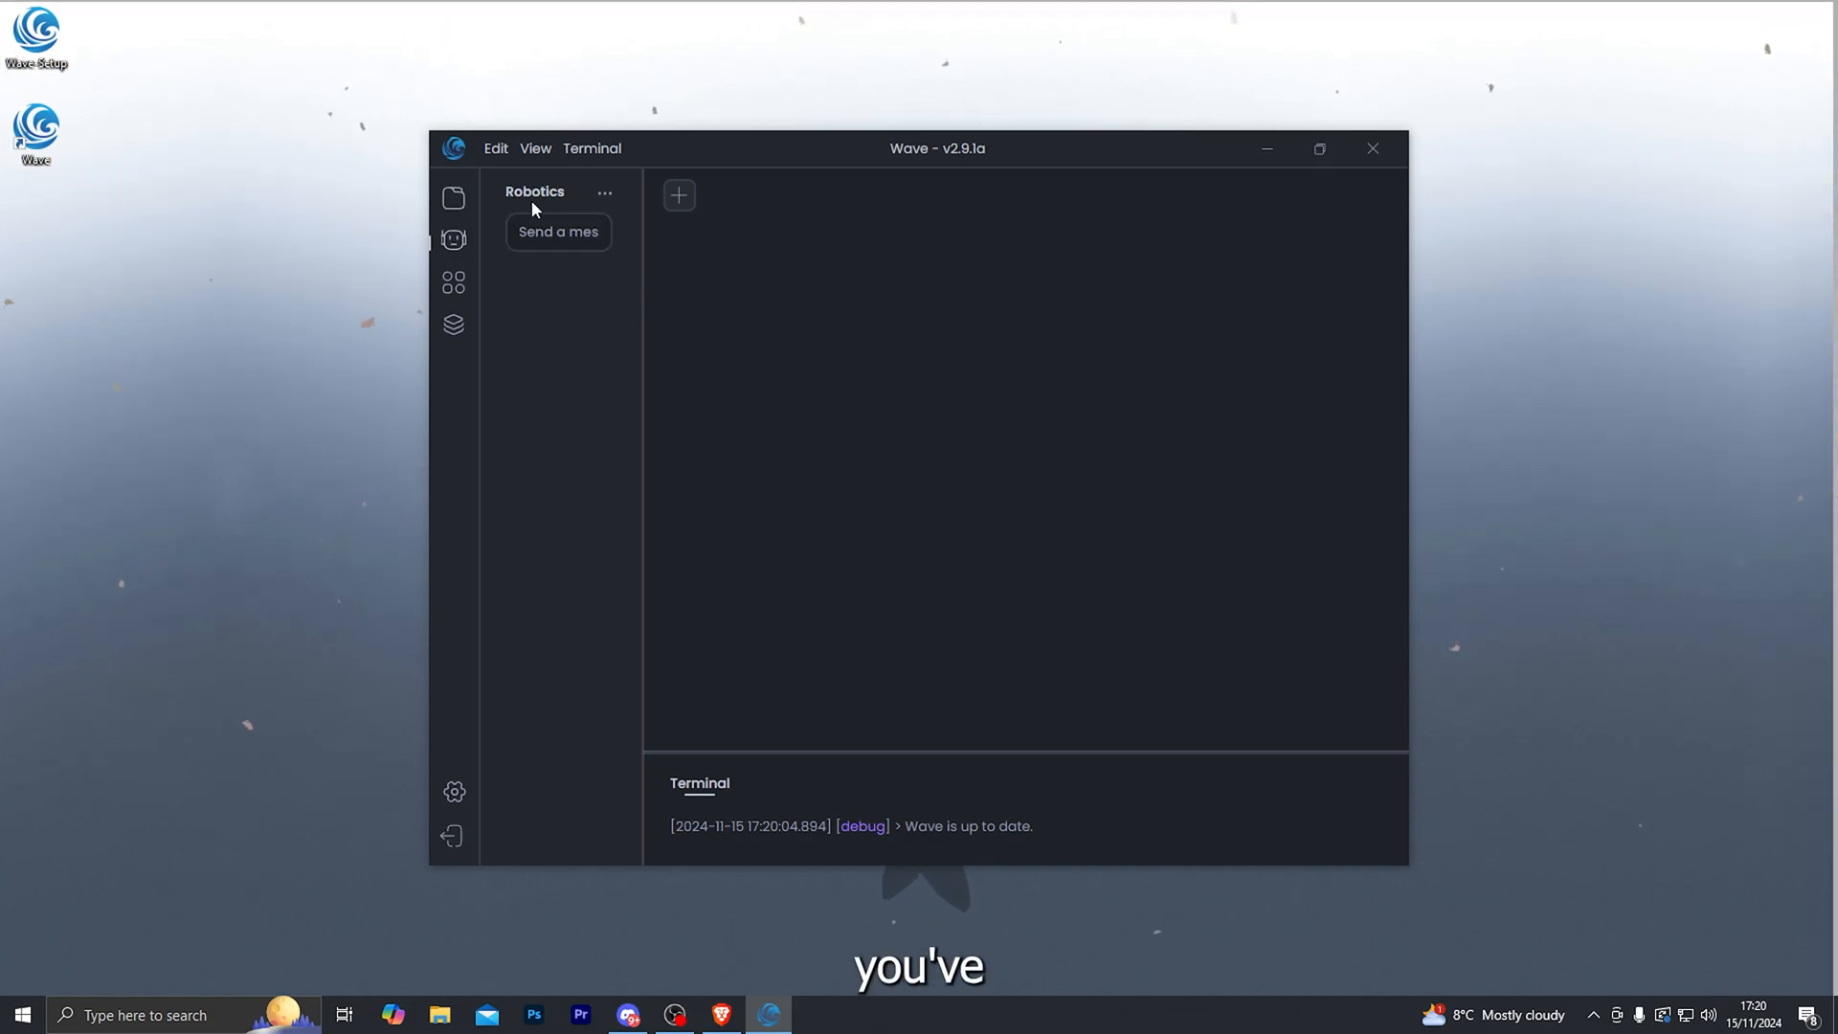
mouse_move(582, 217)
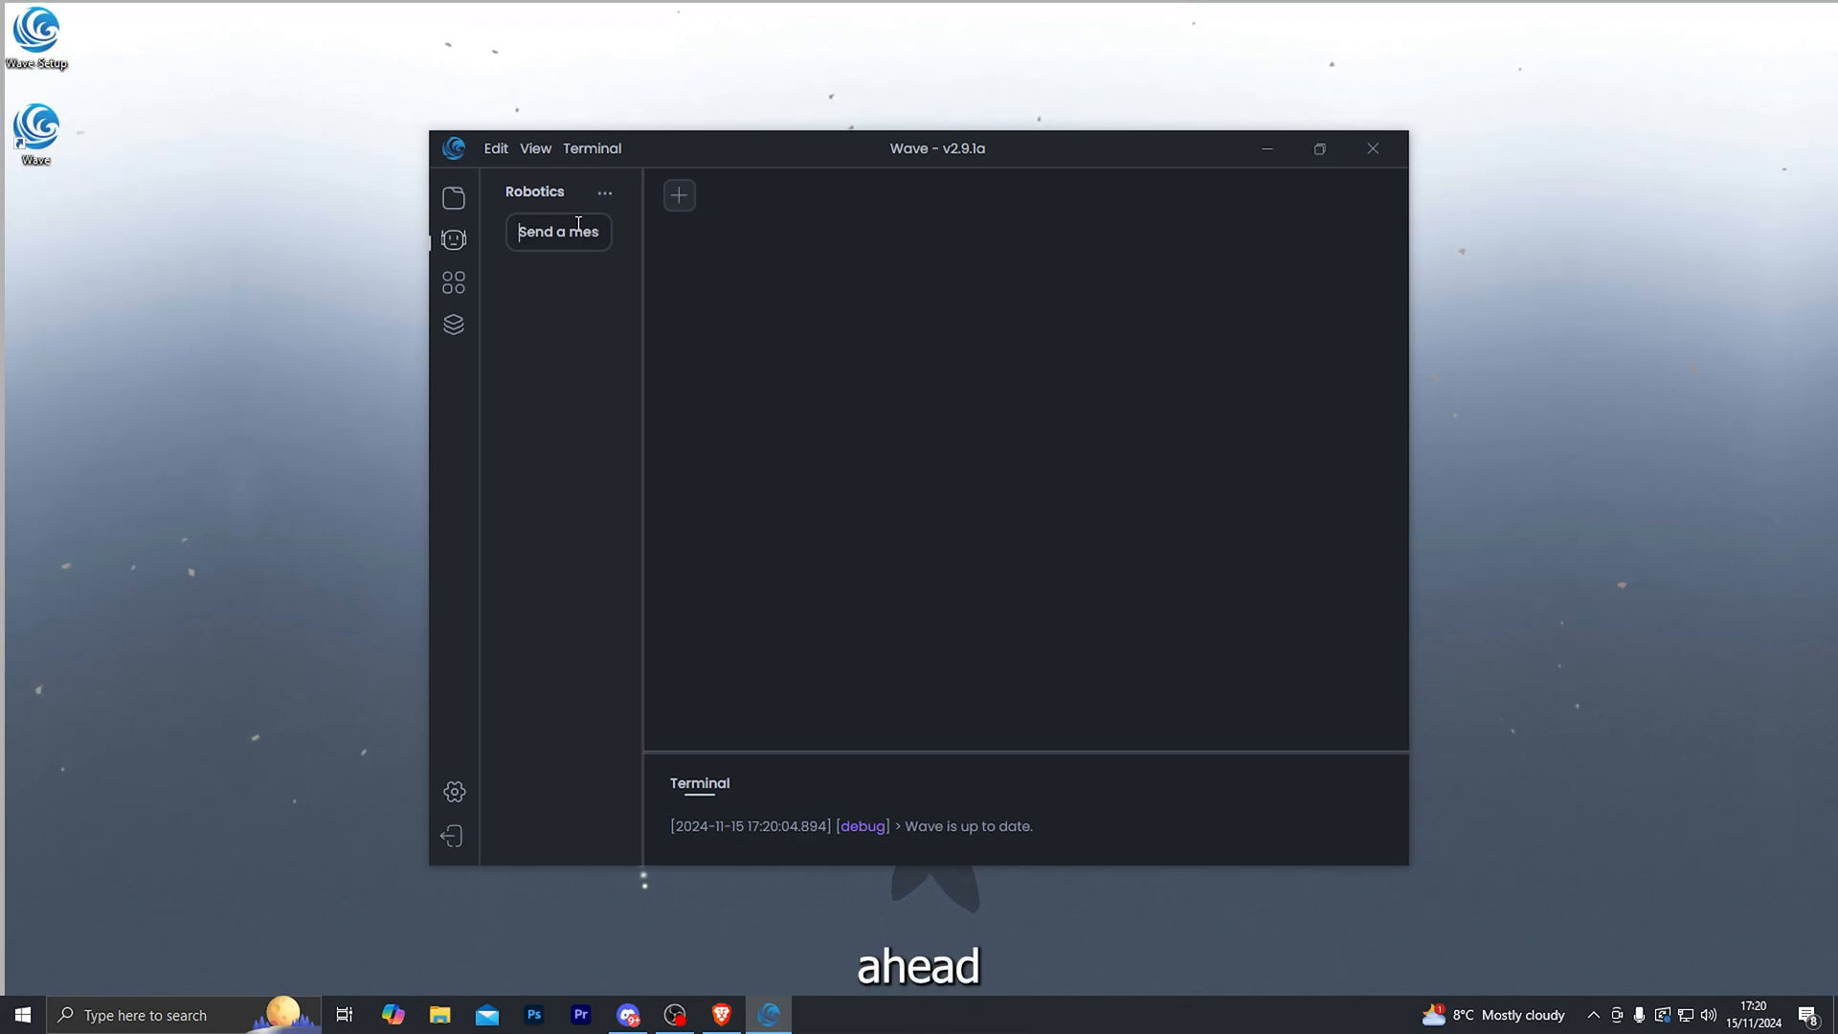
mouse_move(575, 323)
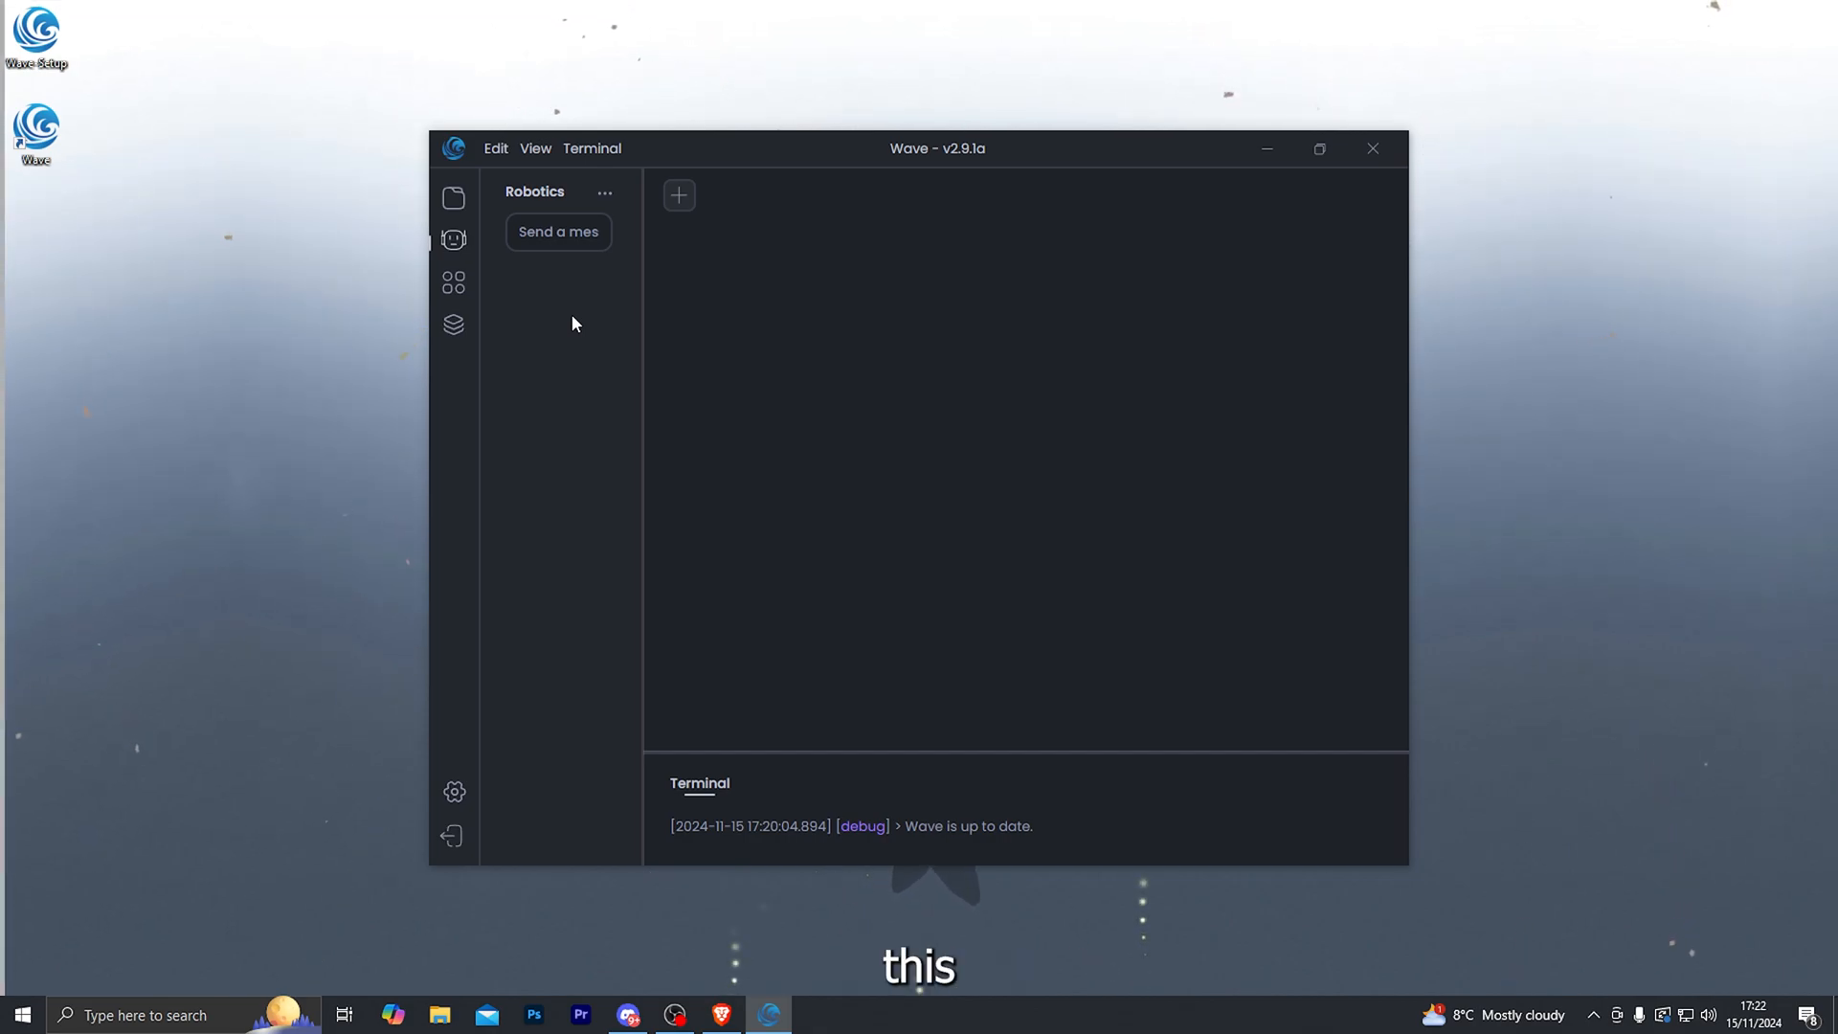
Bring up the Script Cloud listing ScriptBlox scripts such as Octo-Spy.
left_click(452, 282)
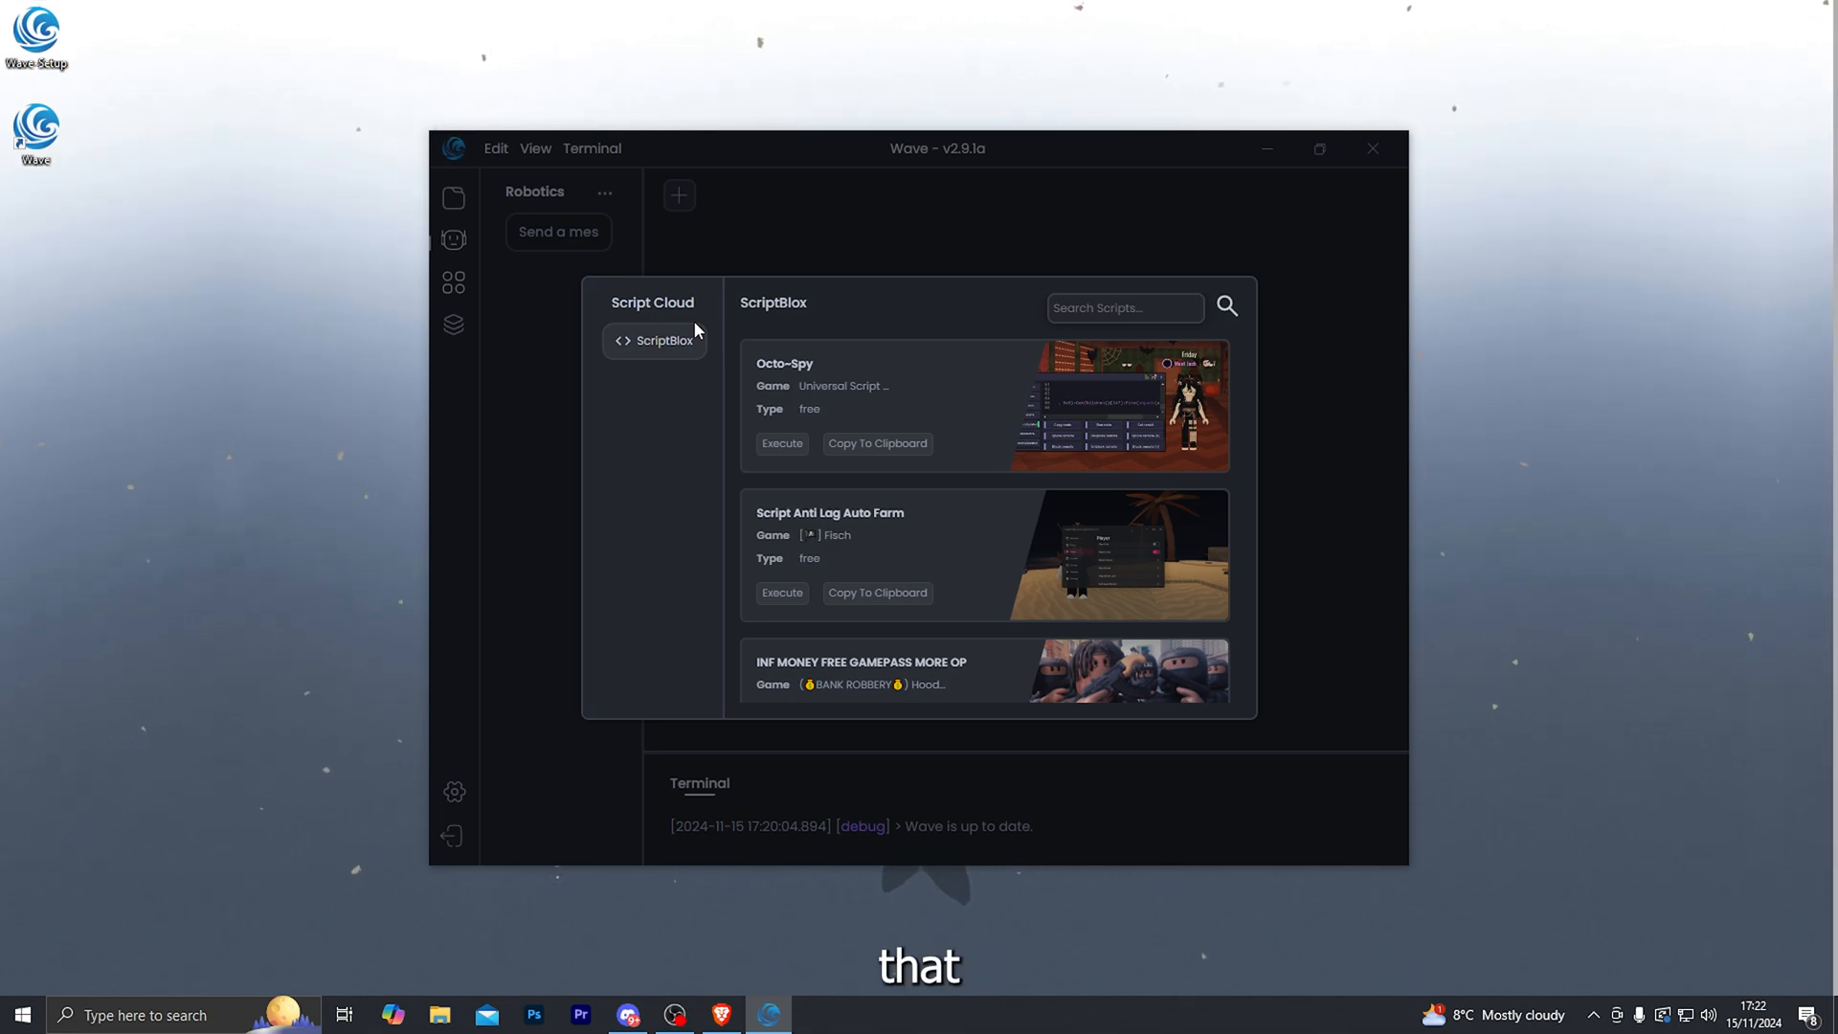
mouse_move(926, 370)
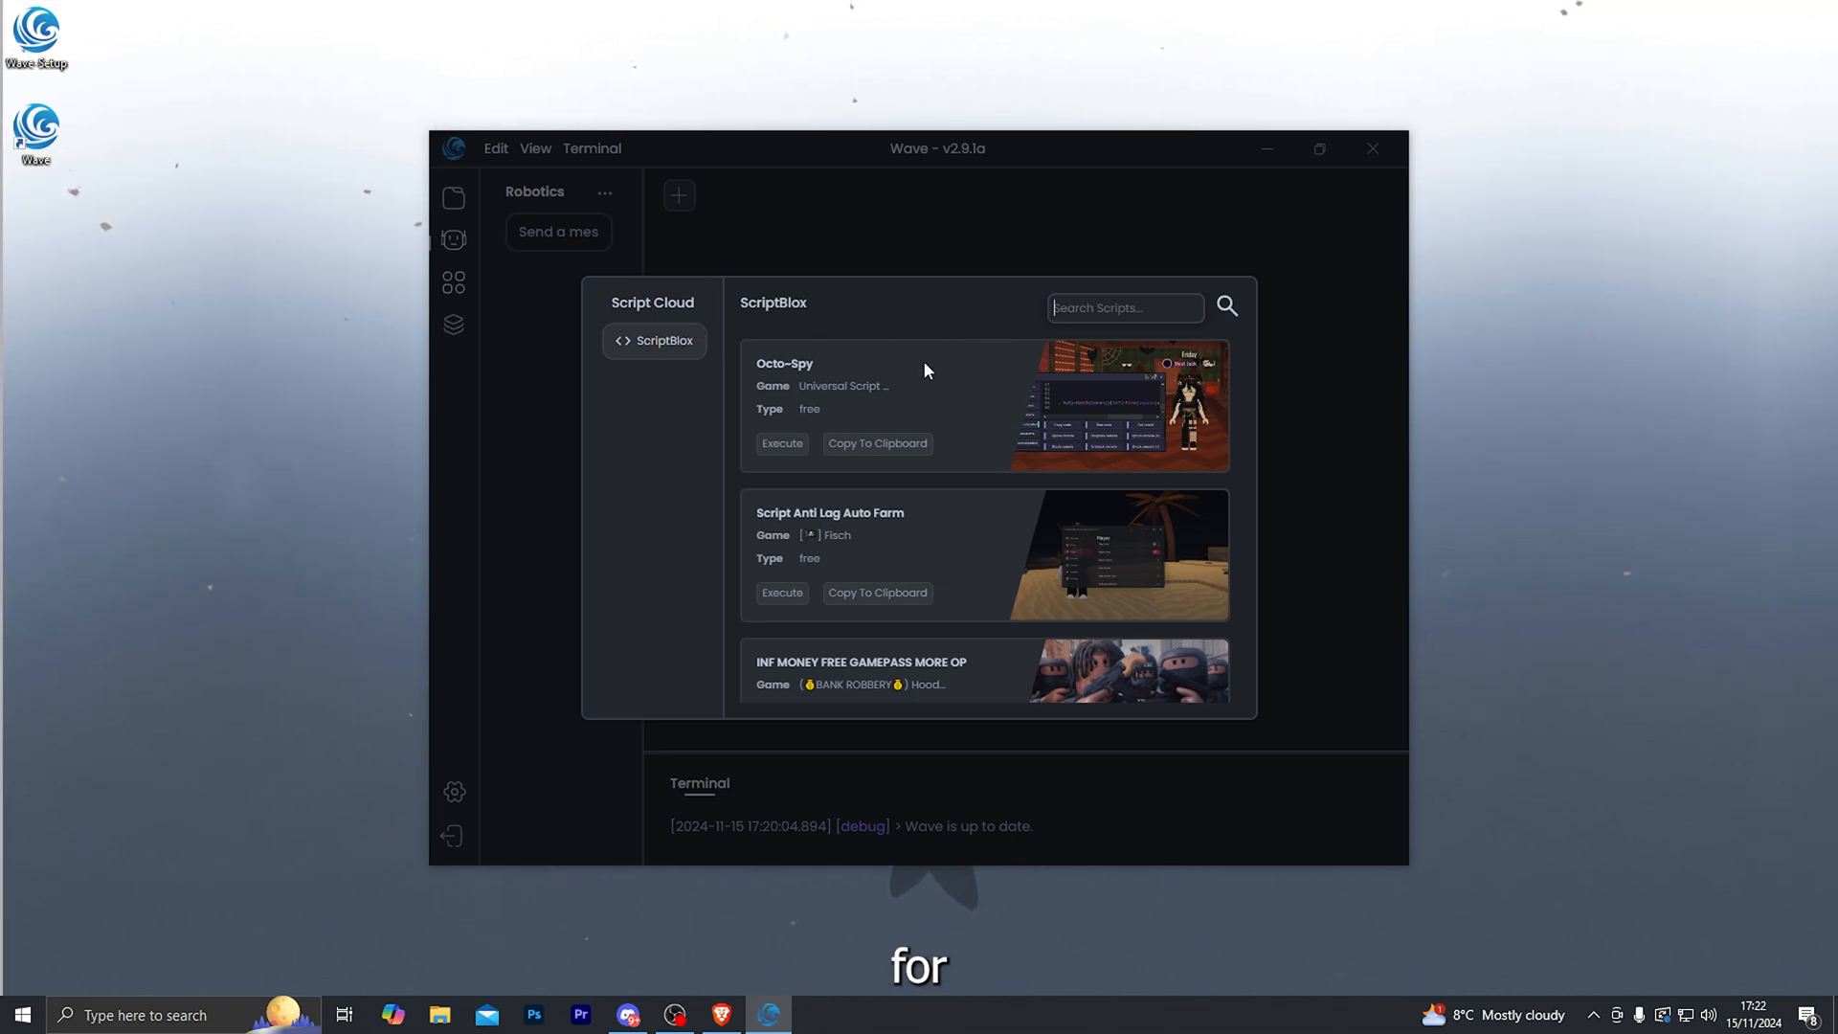
Search the Script Cloud for 'arsenal e', then switch to the empty Client Manager.
type("arsenal e")
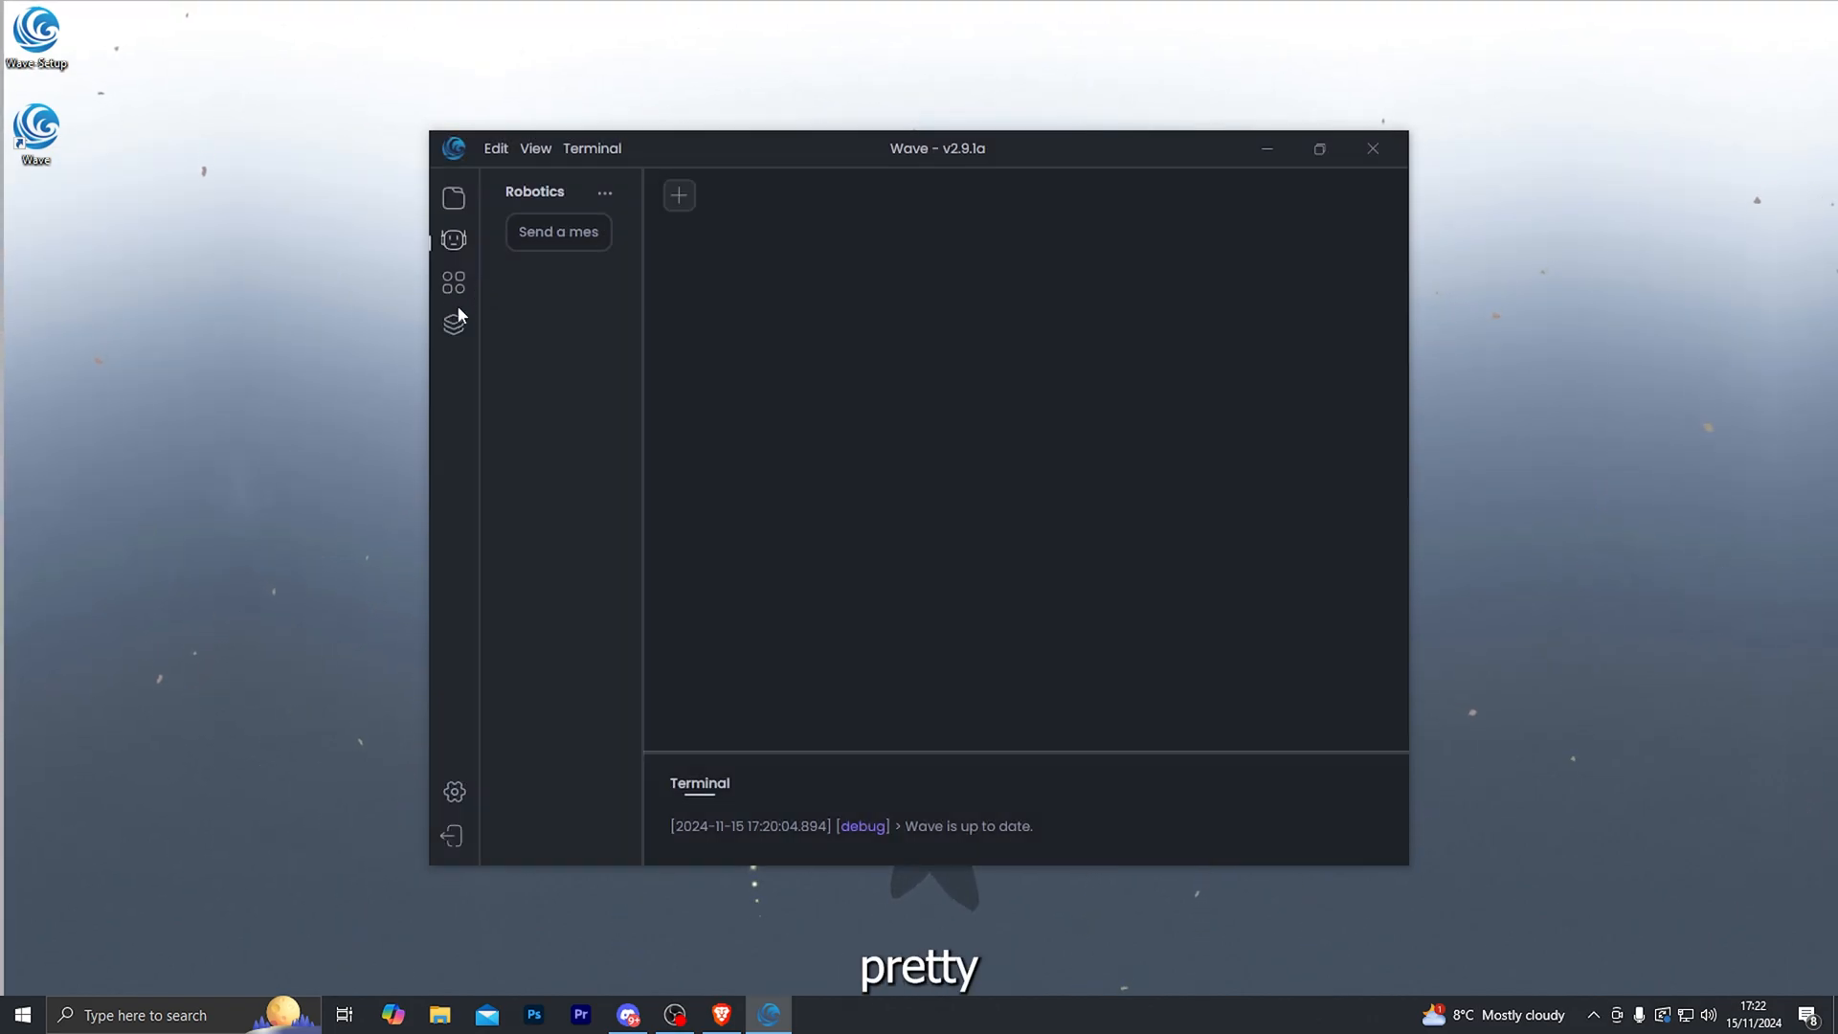
left_click(453, 281)
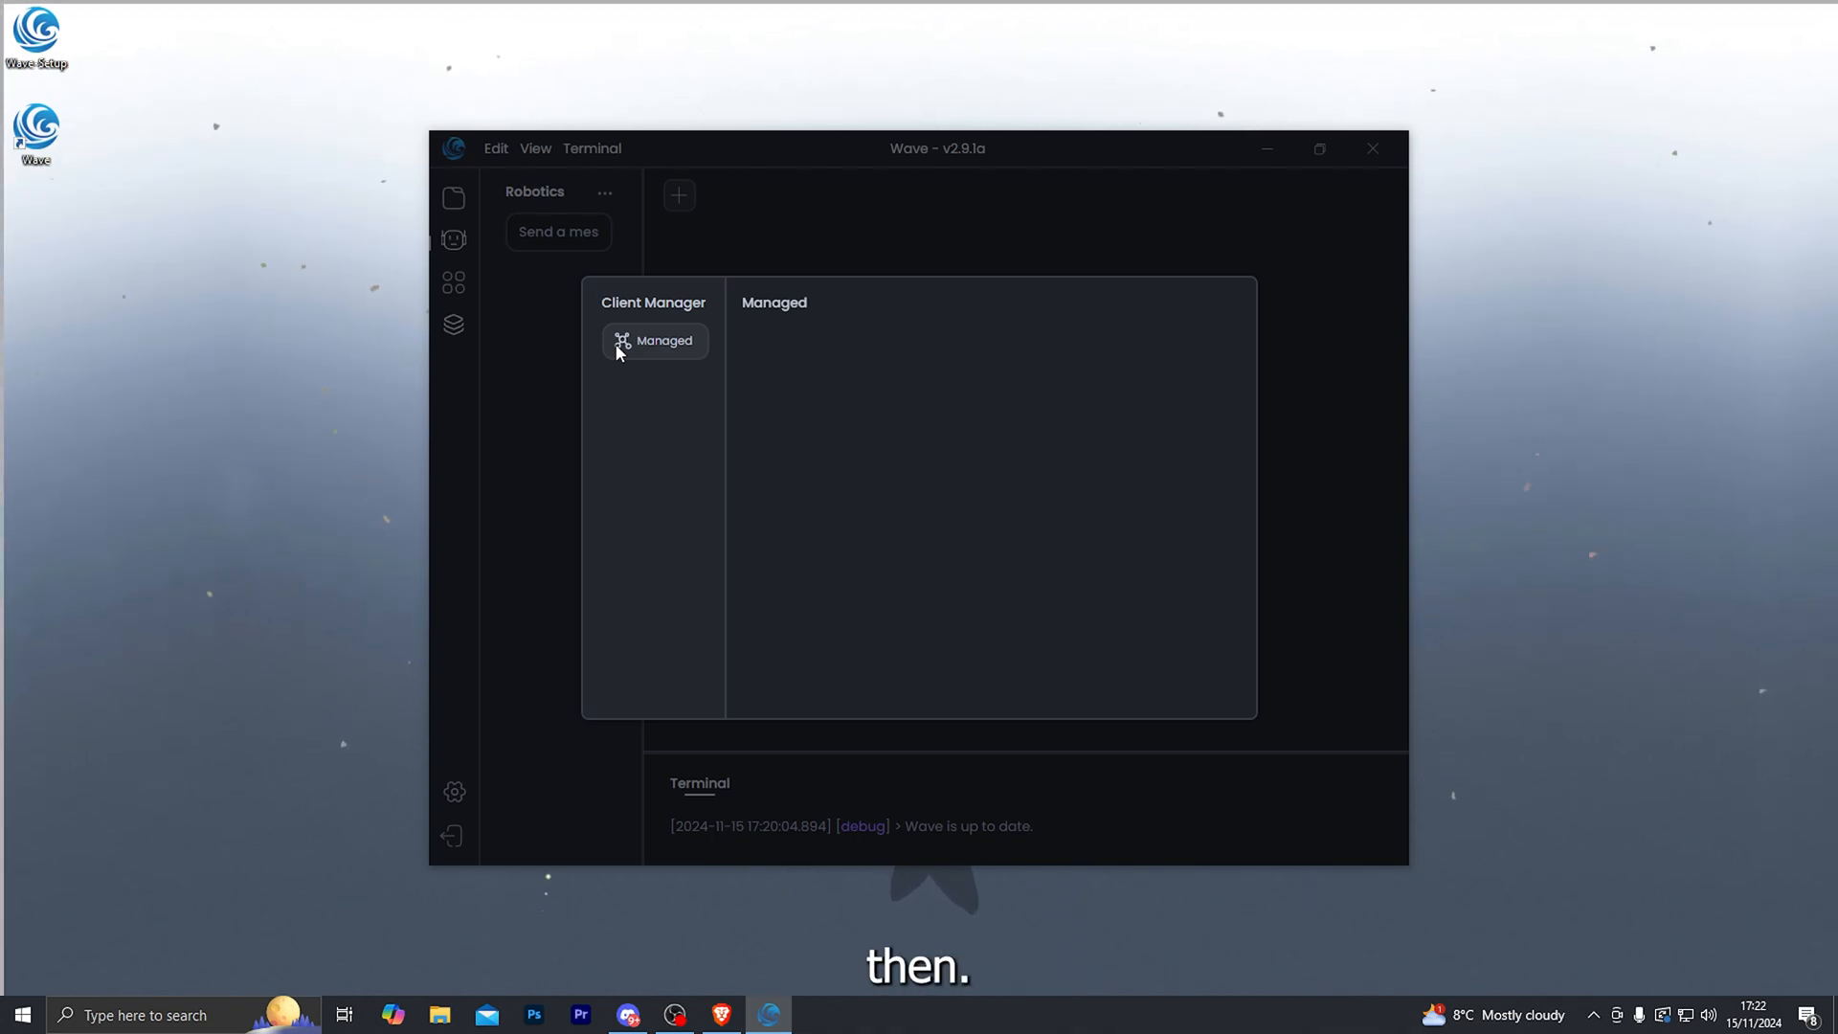
mouse_move(704, 409)
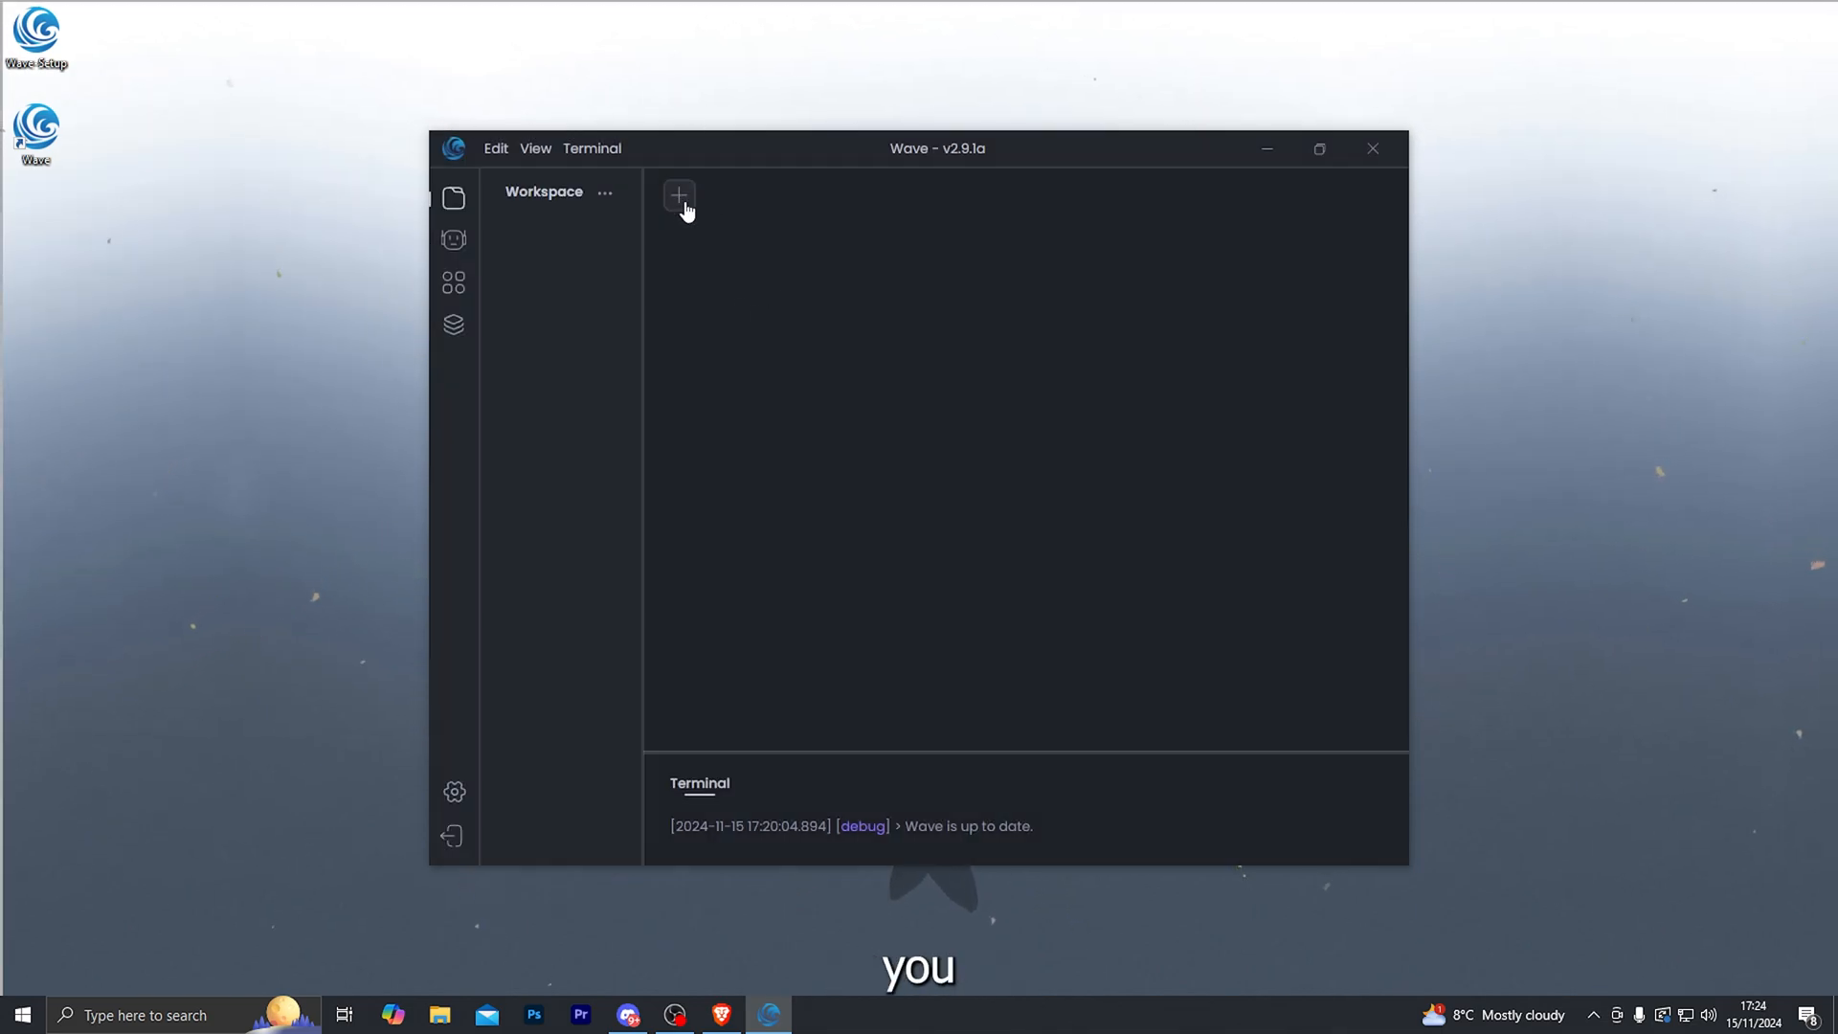
Add blank script tabs Untitled-1 through Untitled-5 and focus Untitled-5.
left_click(677, 195)
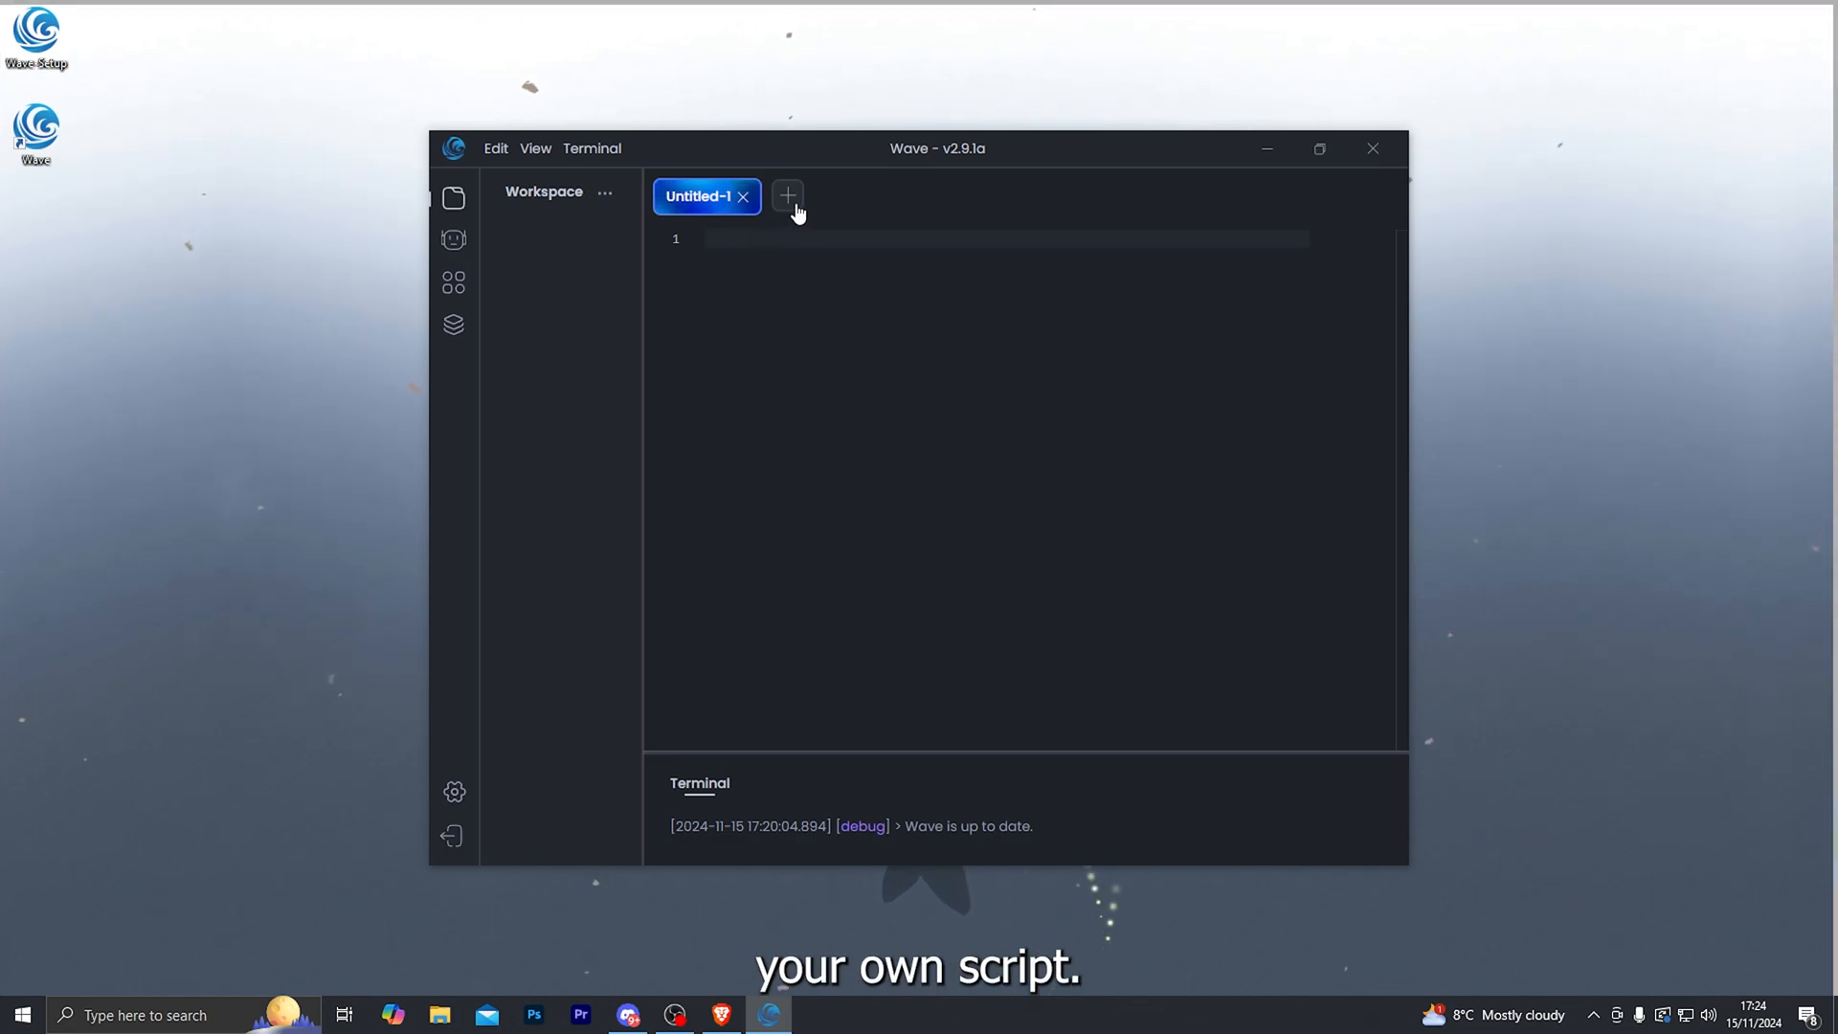
left_click(786, 195)
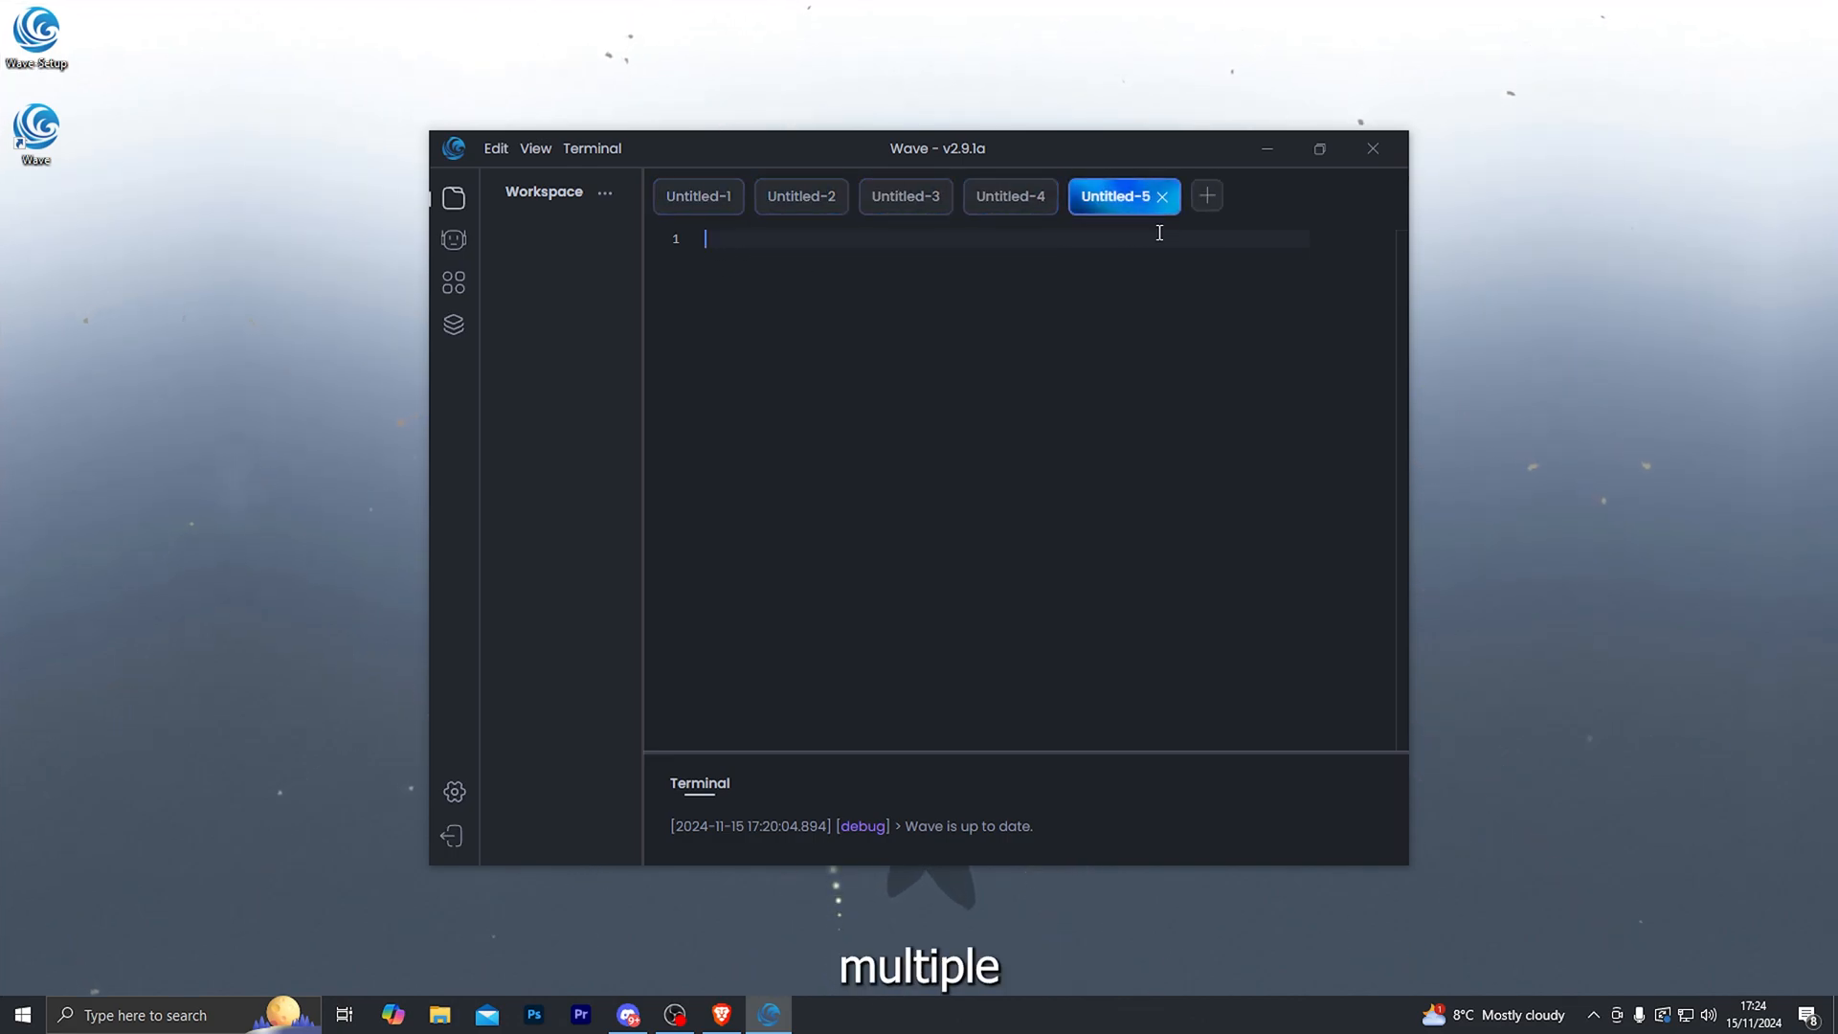
left_click(1206, 196)
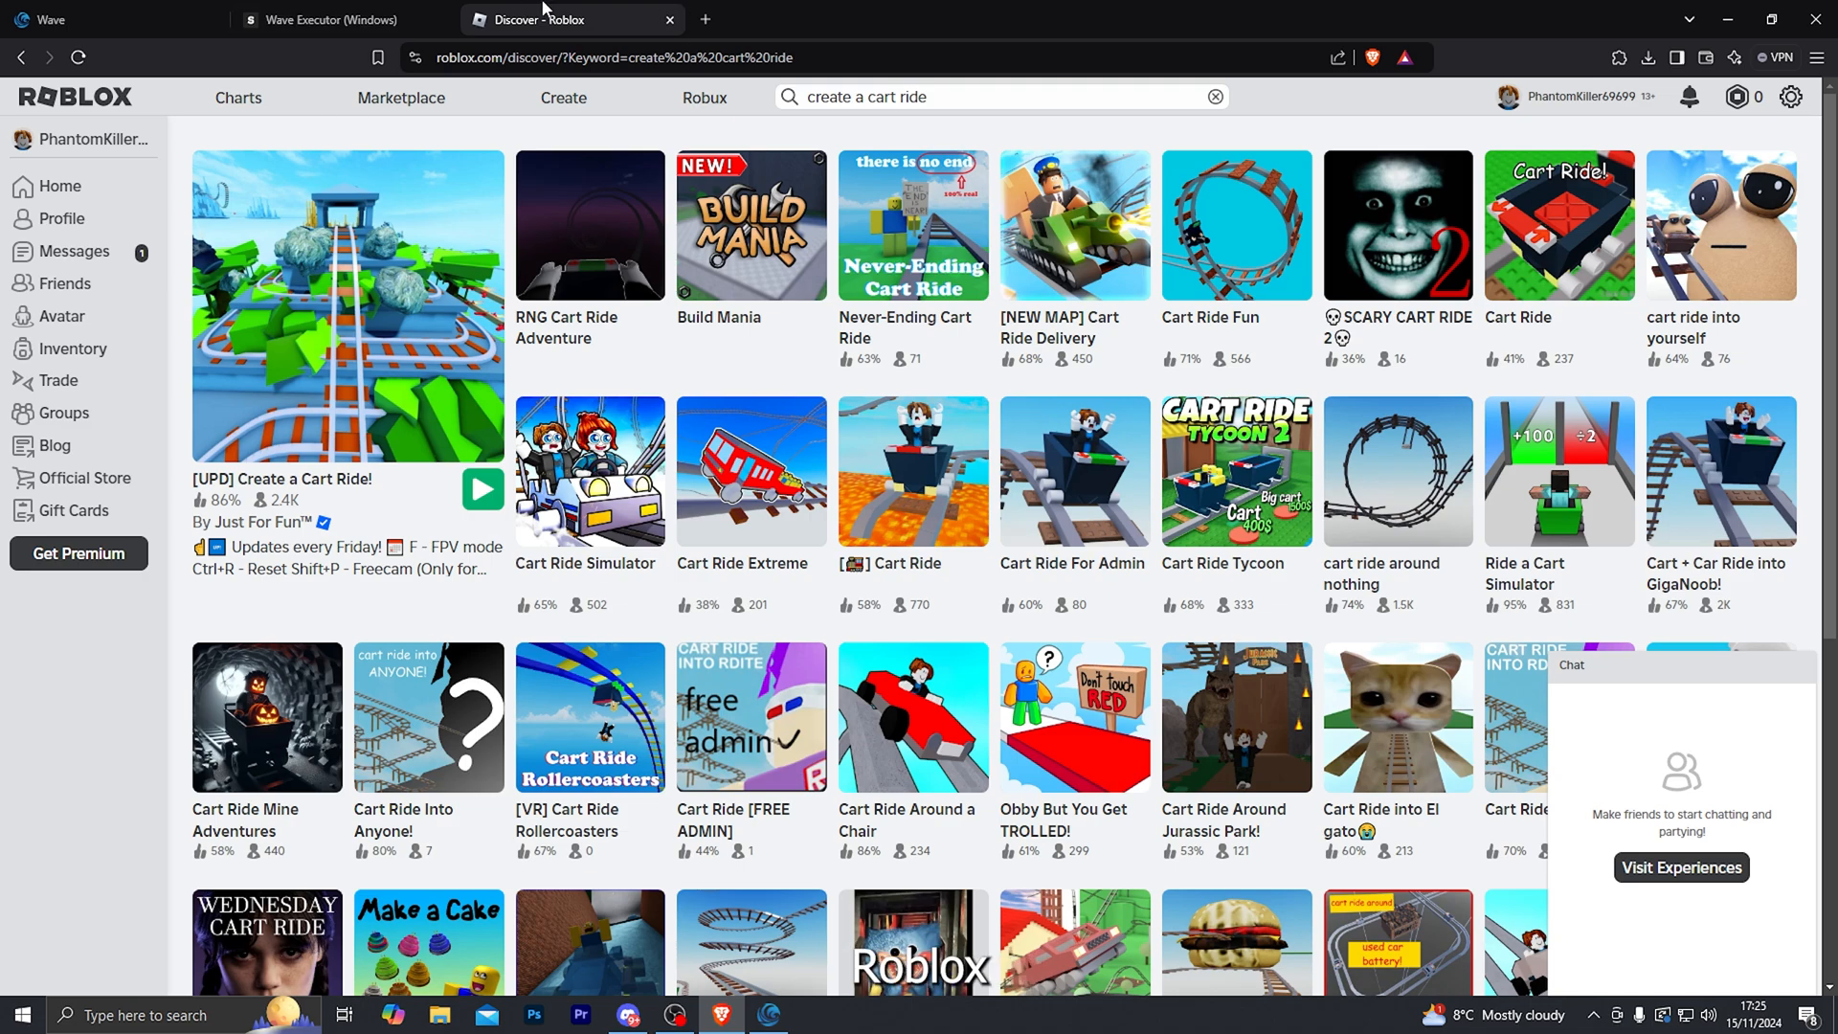
Start playing the [UPD] Create a Cart Ride! game from the search results.
left_click(483, 488)
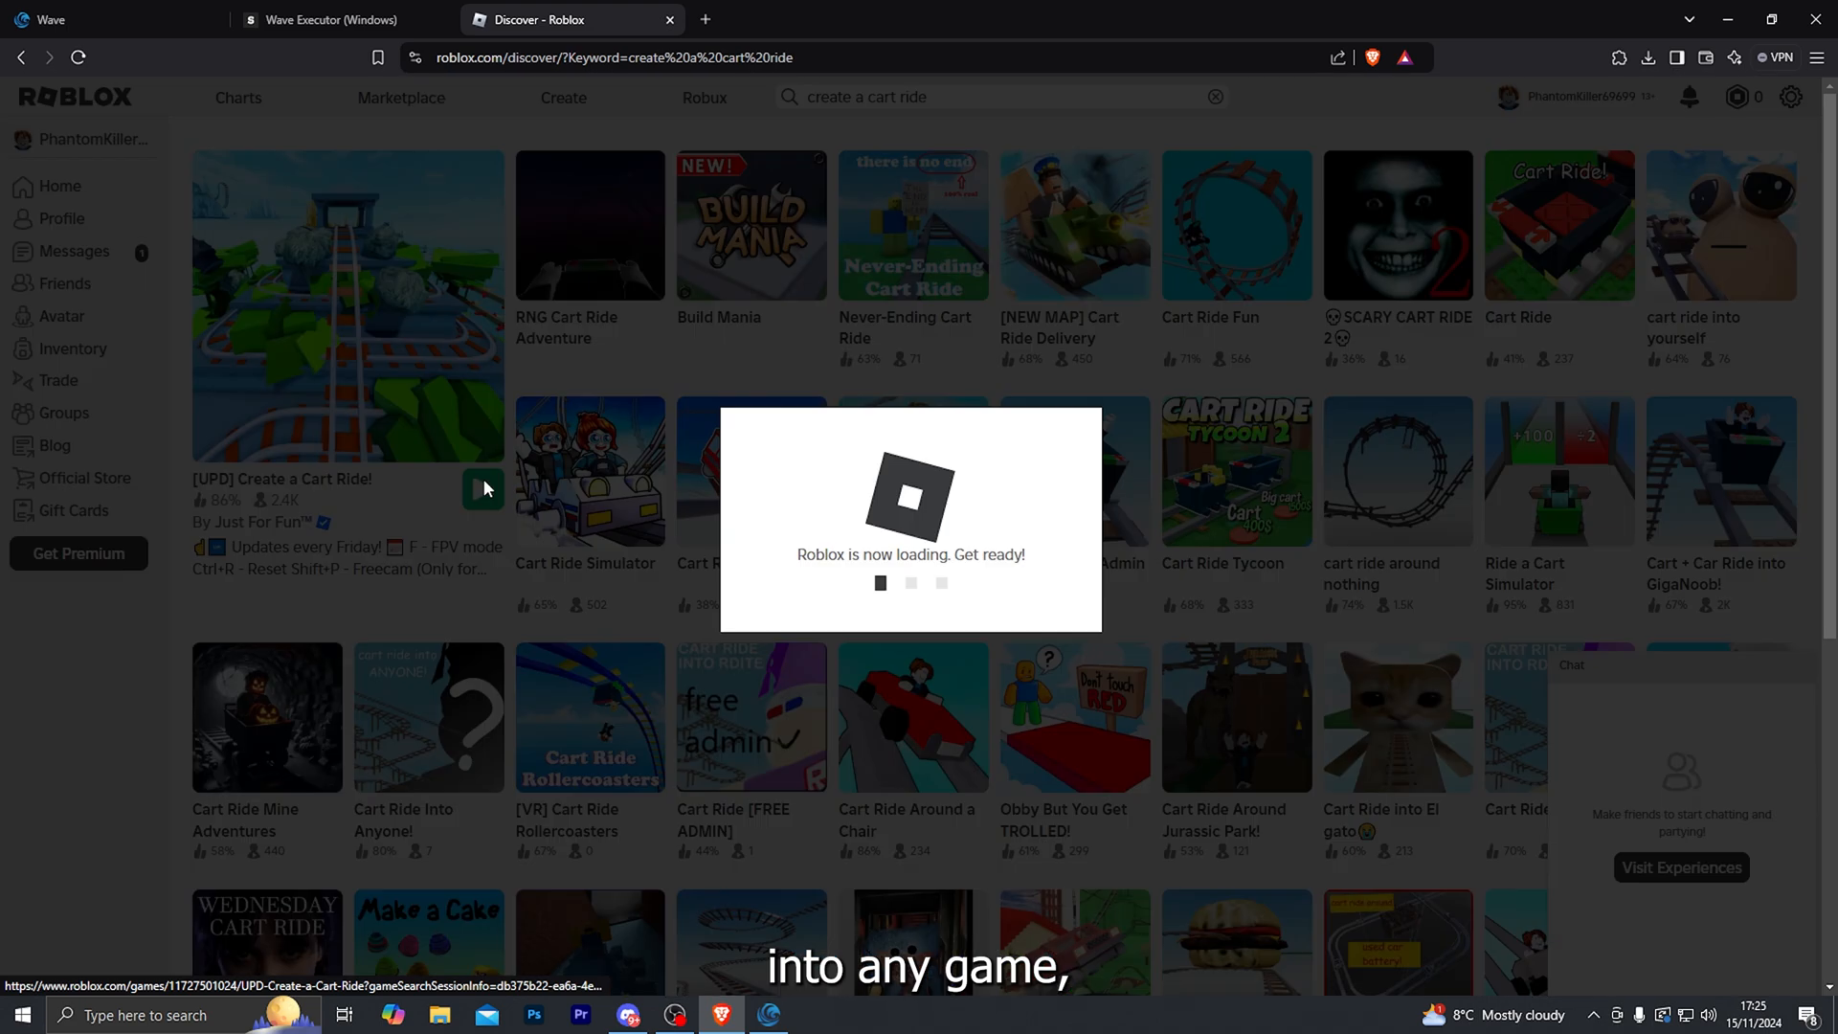